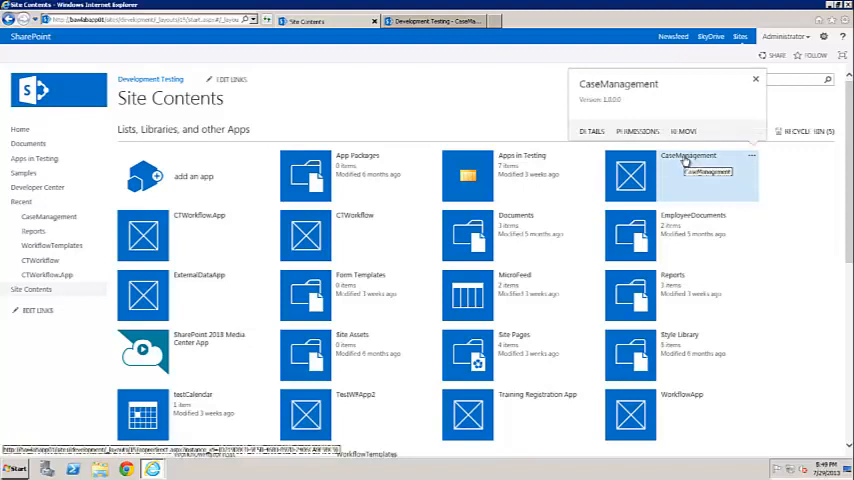
- Launch the CaseManagement app from the Site Contents page
{"action": "left_click", "coordinate": [688, 176]}
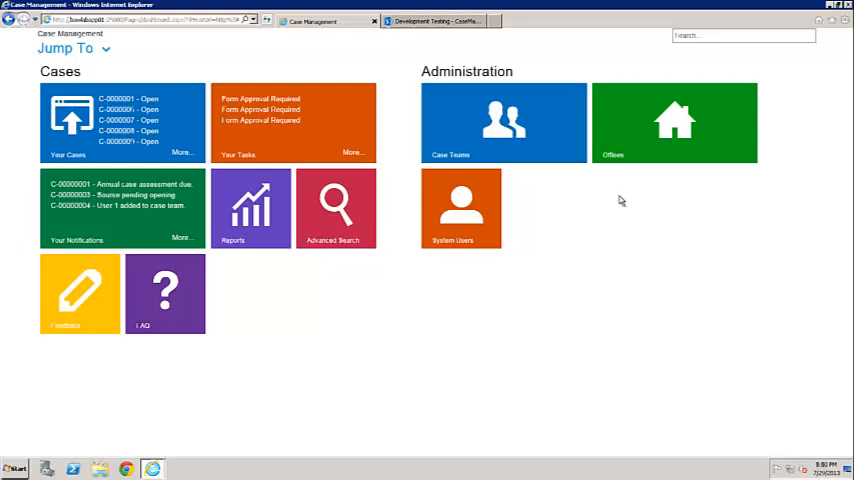
{"action": "mouse_move", "coordinate": [628, 236]}
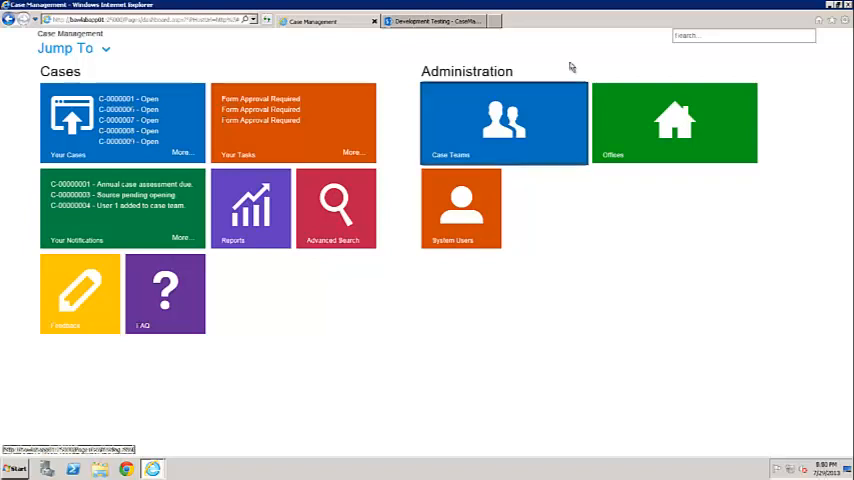
{"action": "left_click", "coordinate": [432, 20]}
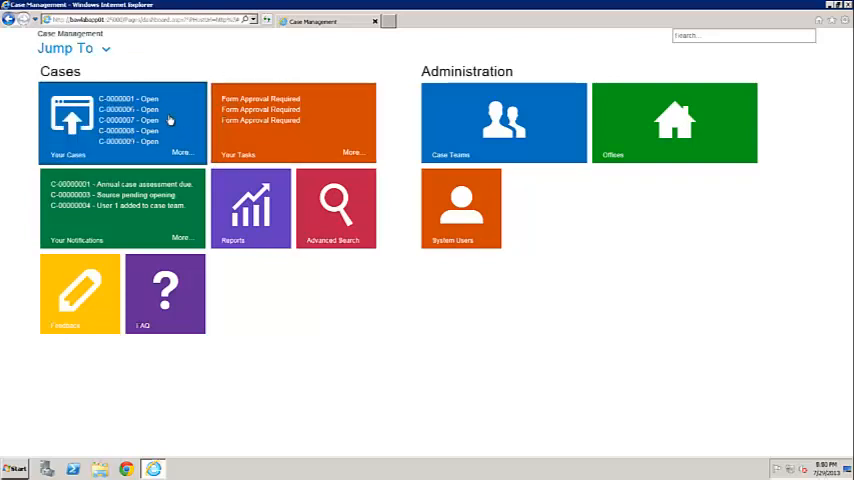
{"action": "mouse_move", "coordinate": [170, 104]}
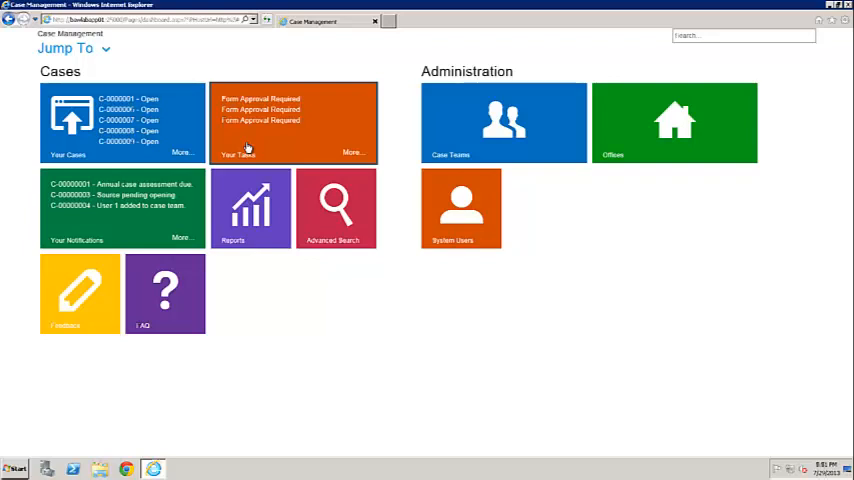
{"action": "mouse_move", "coordinate": [156, 210]}
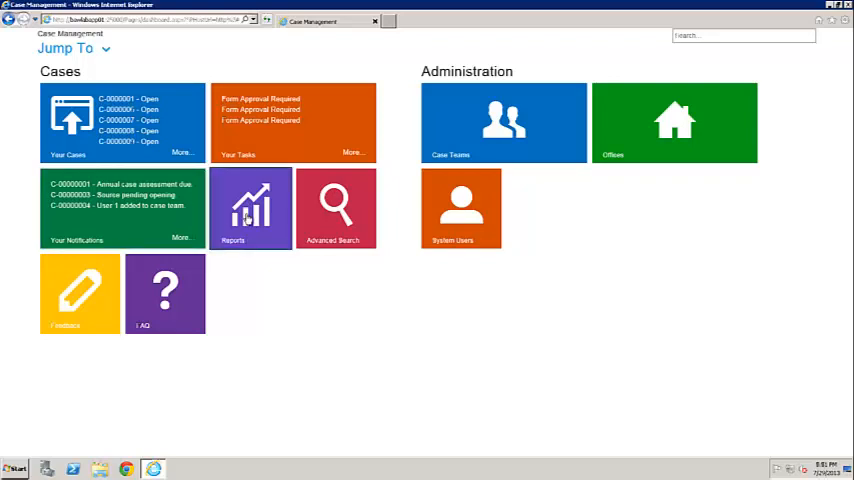
{"action": "mouse_move", "coordinate": [336, 208]}
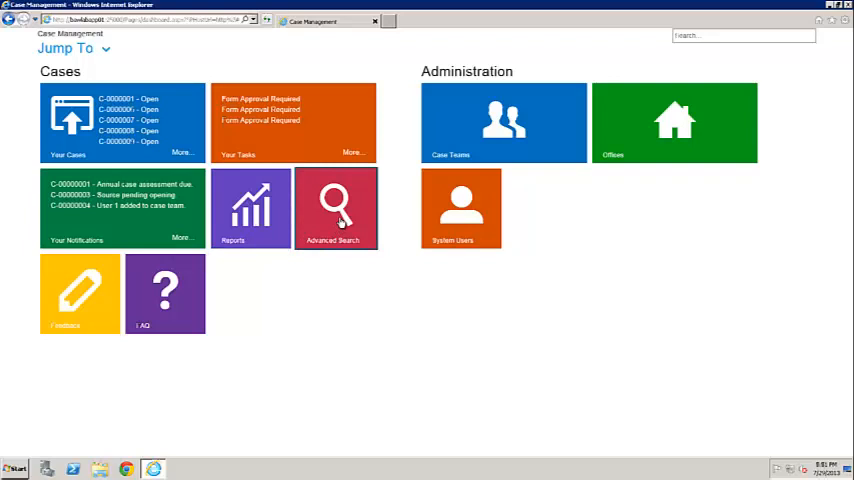
{"action": "mouse_move", "coordinate": [688, 216]}
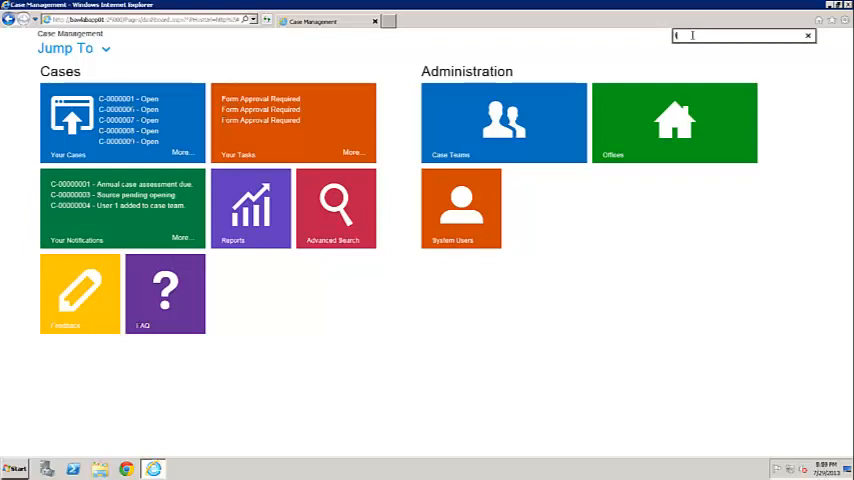
- Search the cases for the term 'fraud'
{"action": "type", "text": "fraud"}
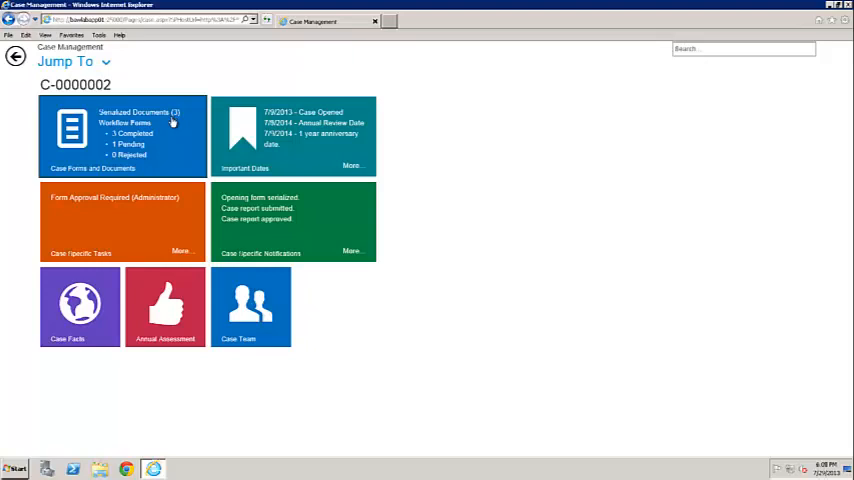
{"action": "mouse_move", "coordinate": [144, 148]}
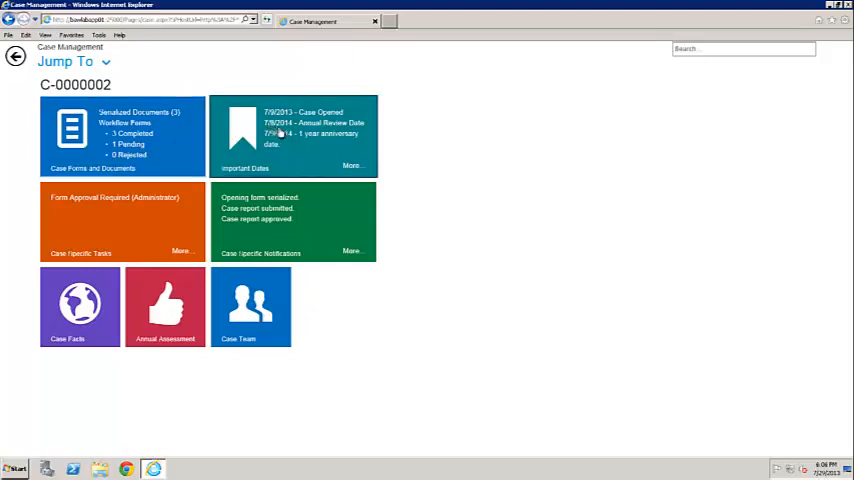
{"action": "mouse_move", "coordinate": [308, 112]}
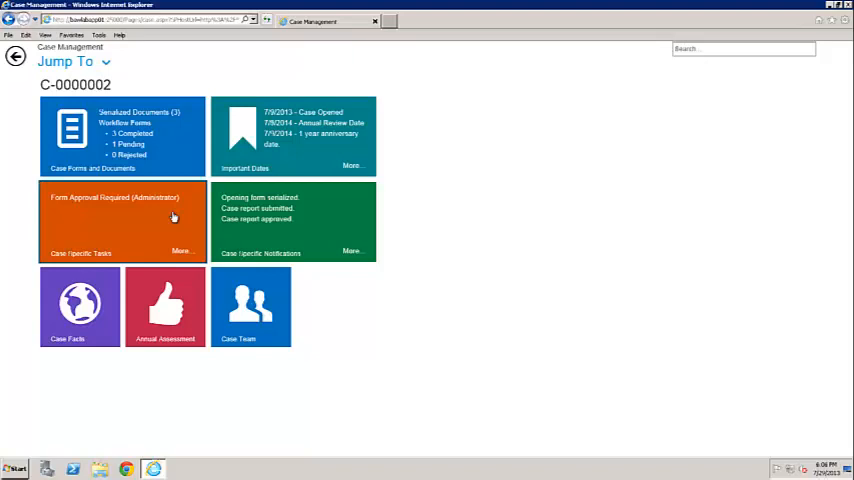
{"action": "mouse_move", "coordinate": [216, 232]}
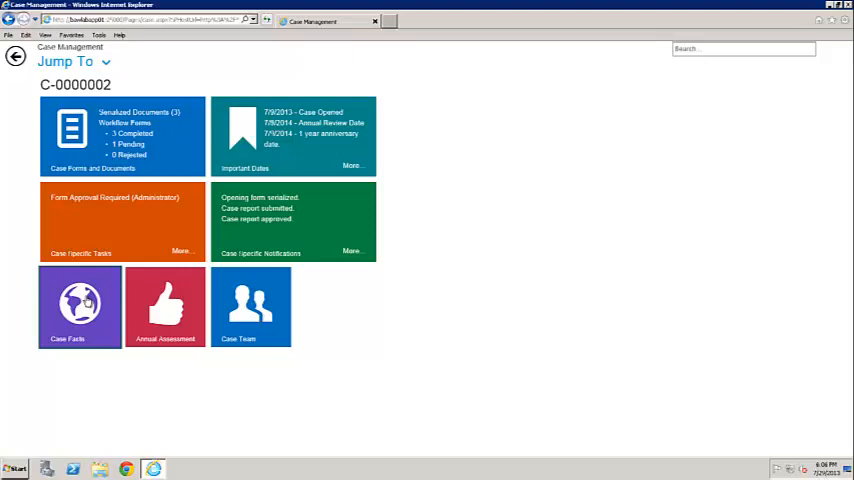
- View case C-0000002's Case Facts, inspect a timeline event, then switch to Map View
{"action": "left_click", "coordinate": [80, 304]}
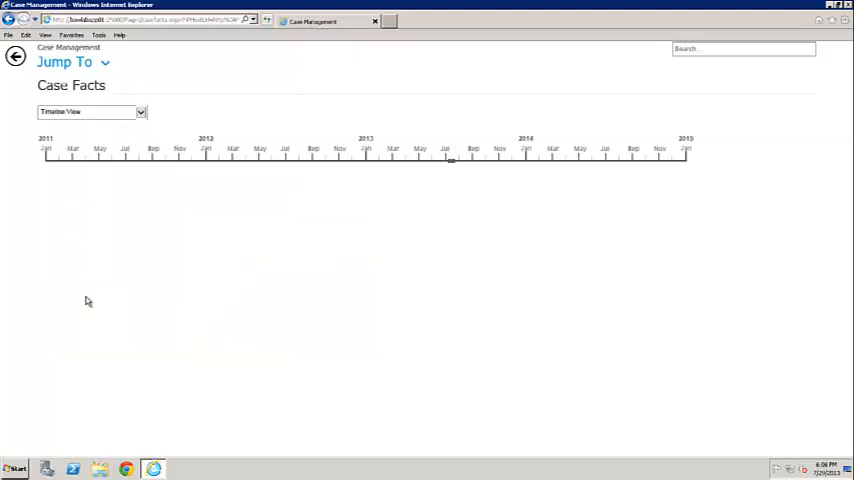
{"action": "mouse_move", "coordinate": [196, 196]}
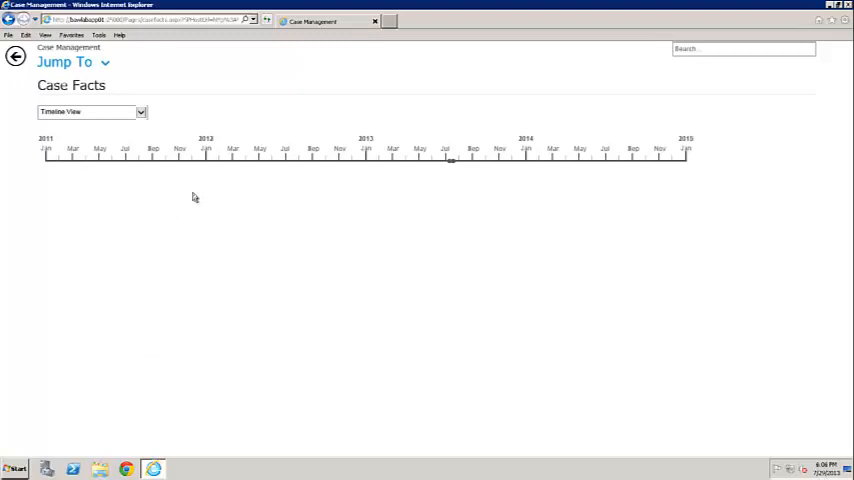
{"action": "mouse_move", "coordinate": [268, 166]}
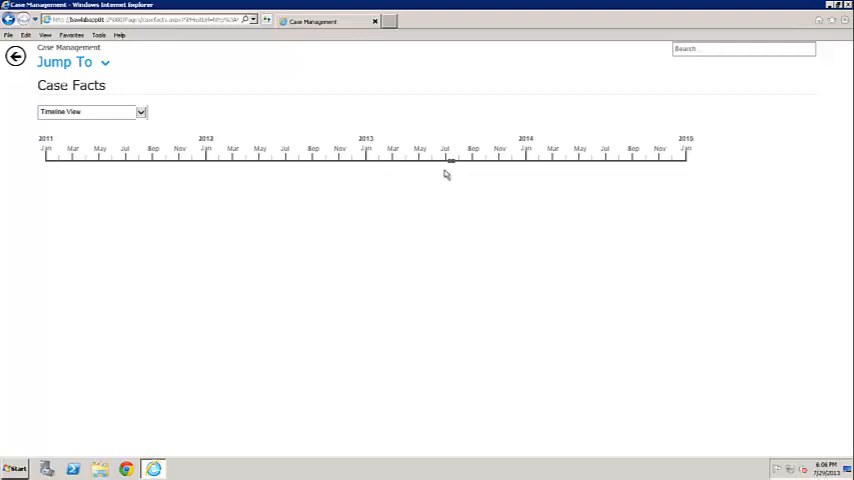
{"action": "mouse_move", "coordinate": [448, 160]}
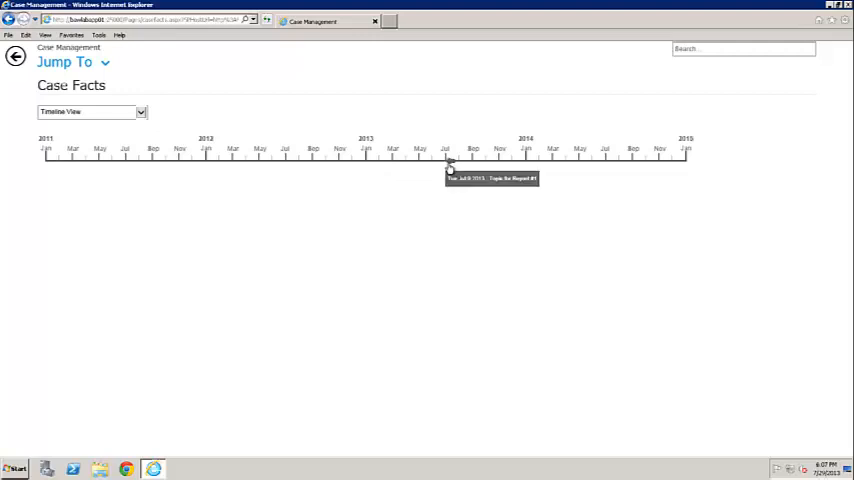
{"action": "mouse_move", "coordinate": [462, 180]}
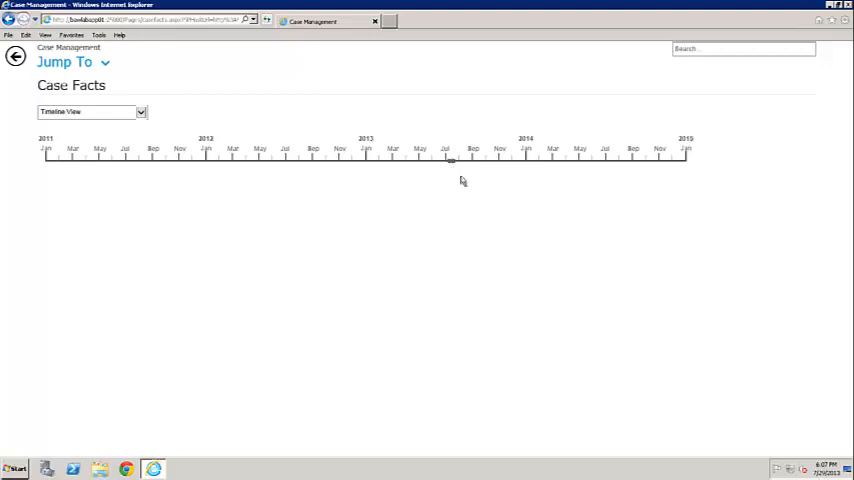
{"action": "left_click", "coordinate": [452, 160]}
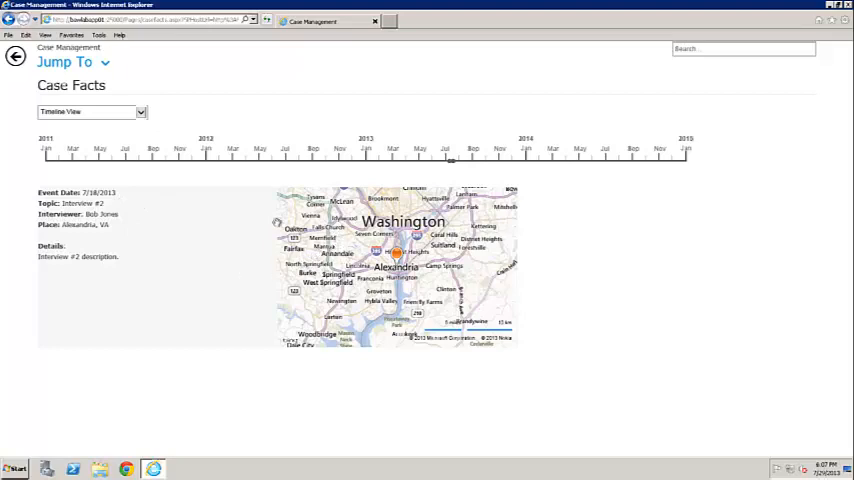
{"action": "mouse_move", "coordinate": [124, 260]}
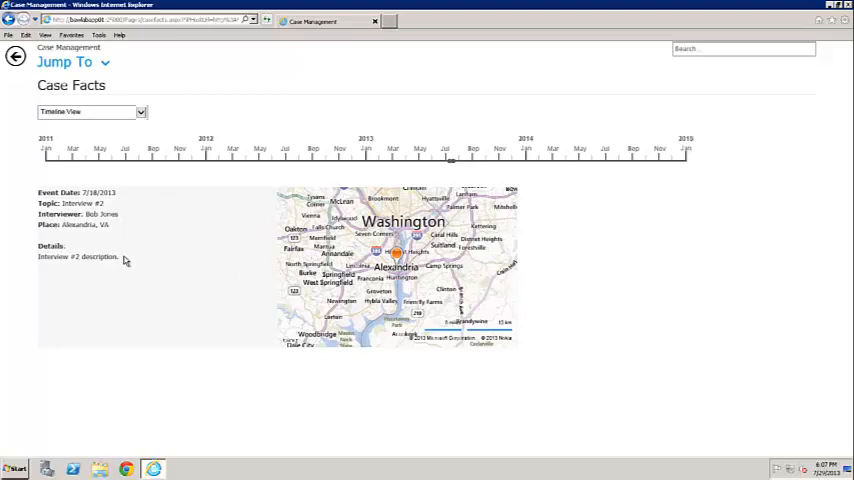
{"action": "mouse_move", "coordinate": [164, 280]}
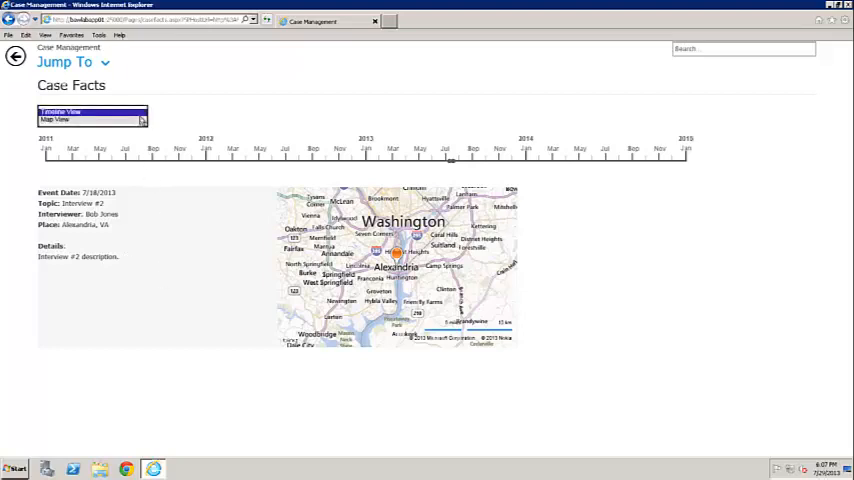
{"action": "left_click", "coordinate": [92, 120]}
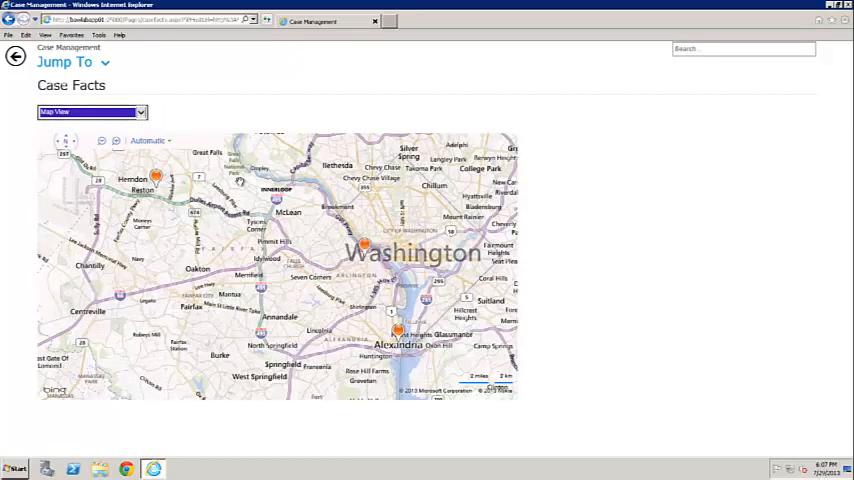
{"action": "left_click", "coordinate": [14, 56]}
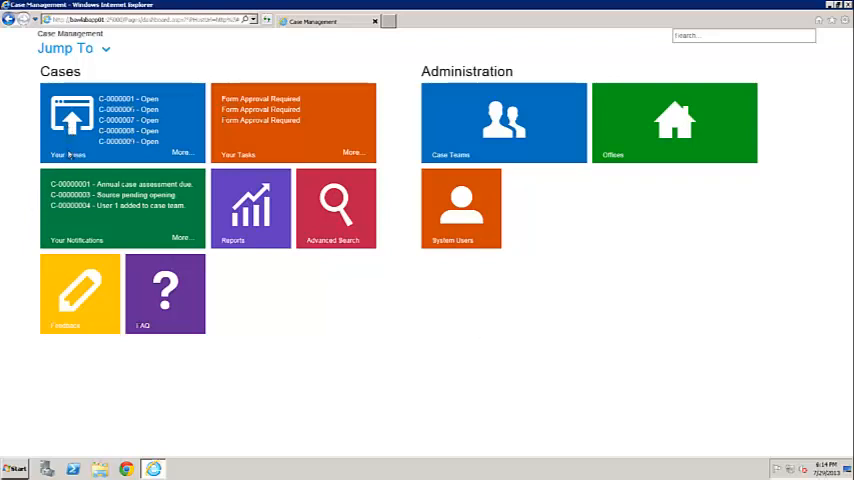
{"action": "left_click", "coordinate": [122, 122]}
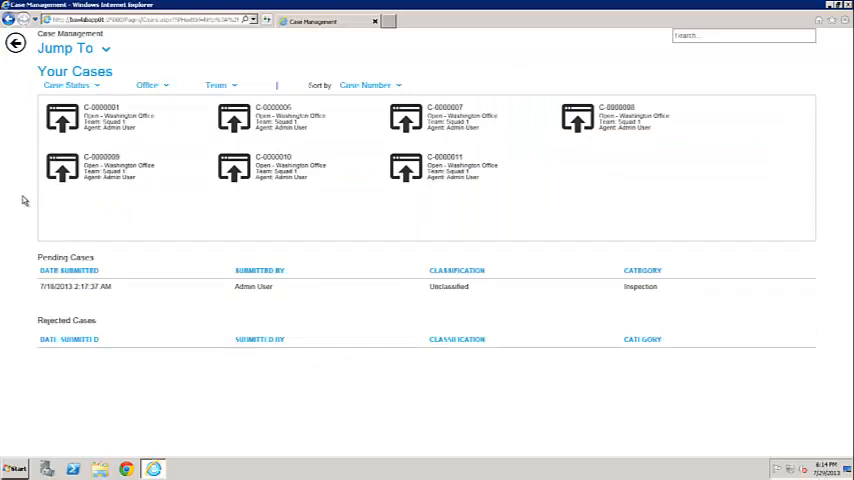
{"action": "left_click", "coordinate": [118, 118]}
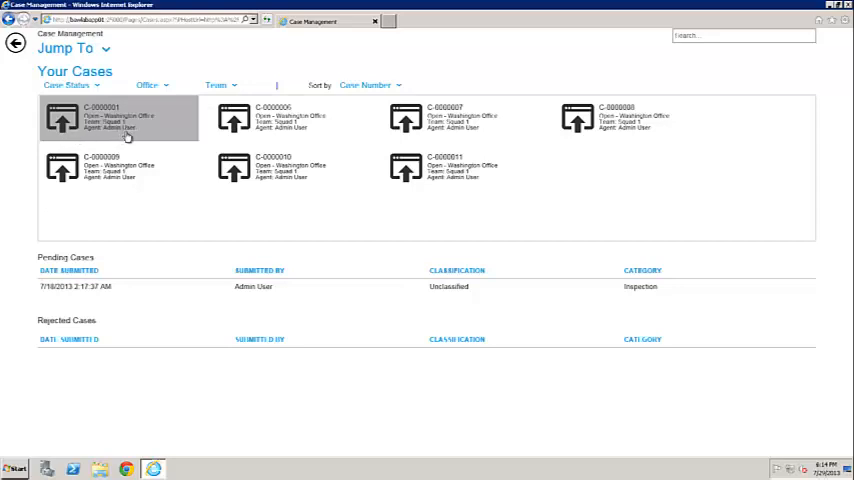
{"action": "mouse_move", "coordinate": [100, 130]}
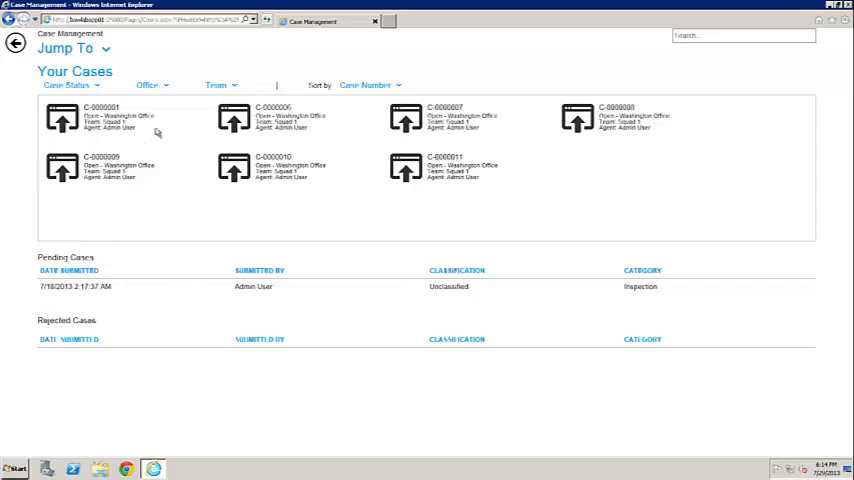
{"action": "mouse_move", "coordinate": [148, 90]}
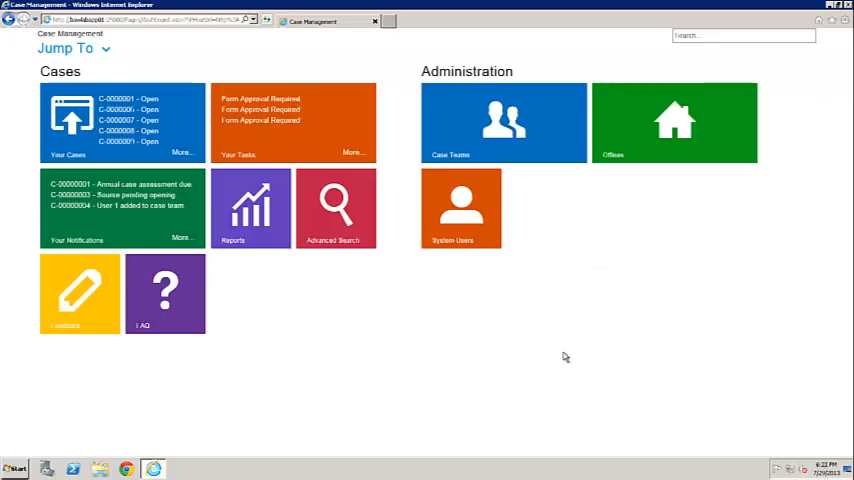
{"action": "mouse_move", "coordinate": [560, 356]}
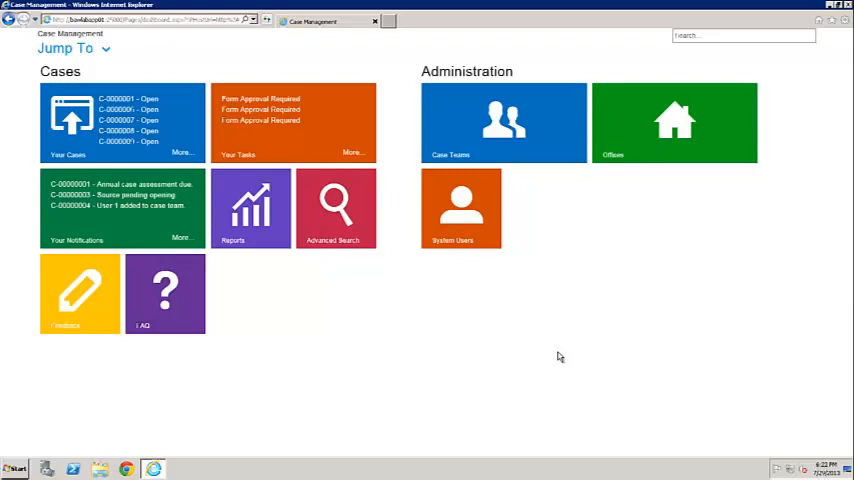
{"action": "mouse_move", "coordinate": [580, 360]}
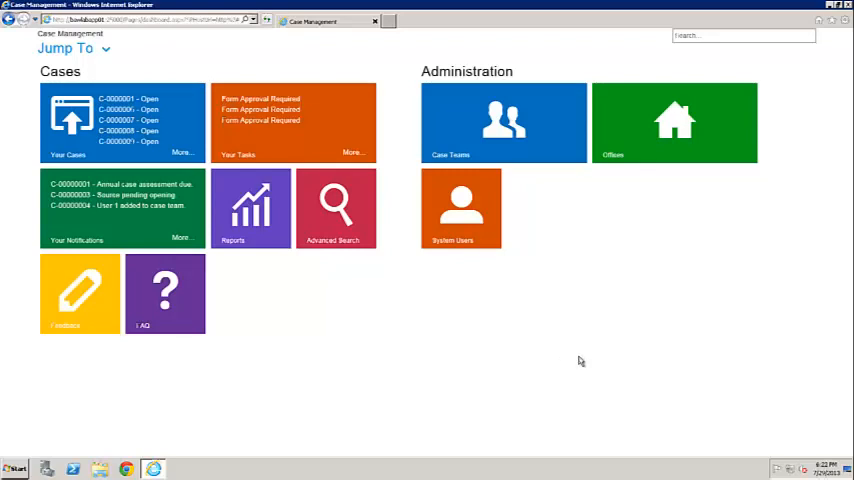
{"action": "mouse_move", "coordinate": [108, 52]}
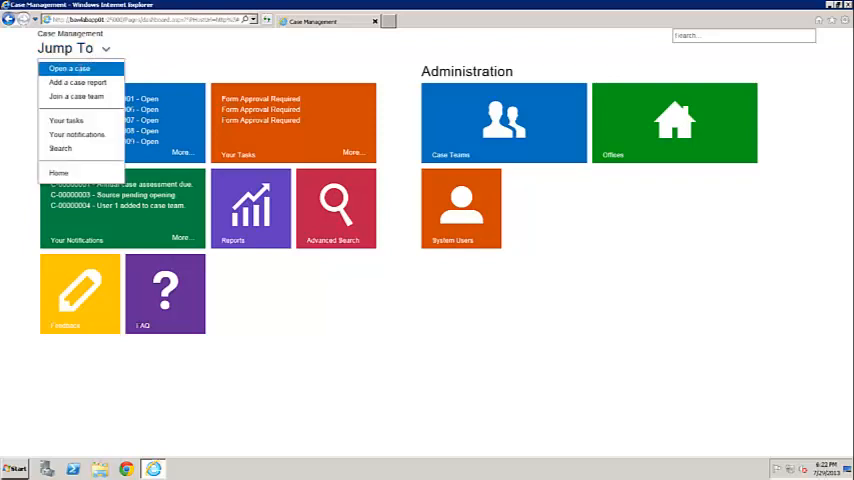
- Start a new case and give it the title 'Wire Fraud'
{"action": "left_click", "coordinate": [68, 68]}
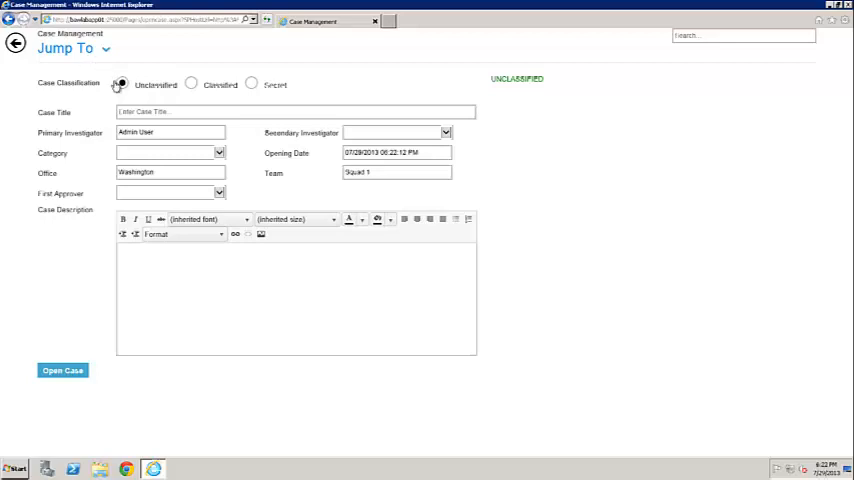
{"action": "left_click", "coordinate": [118, 84]}
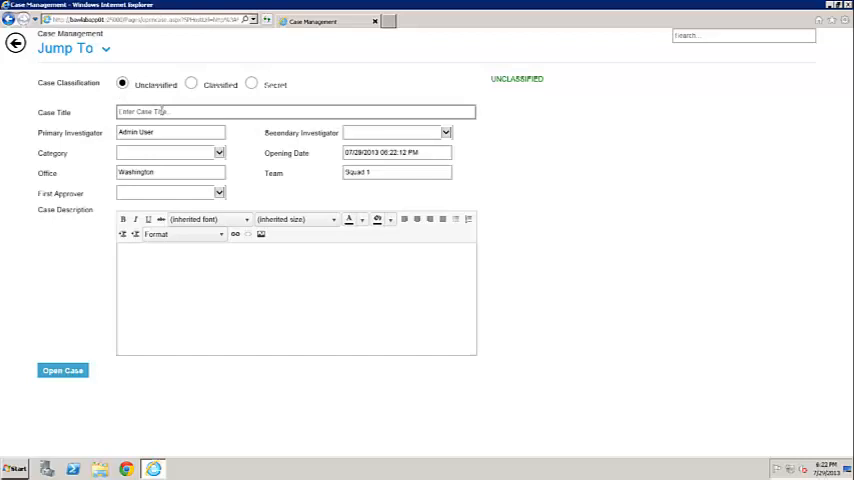
{"action": "left_click", "coordinate": [296, 112]}
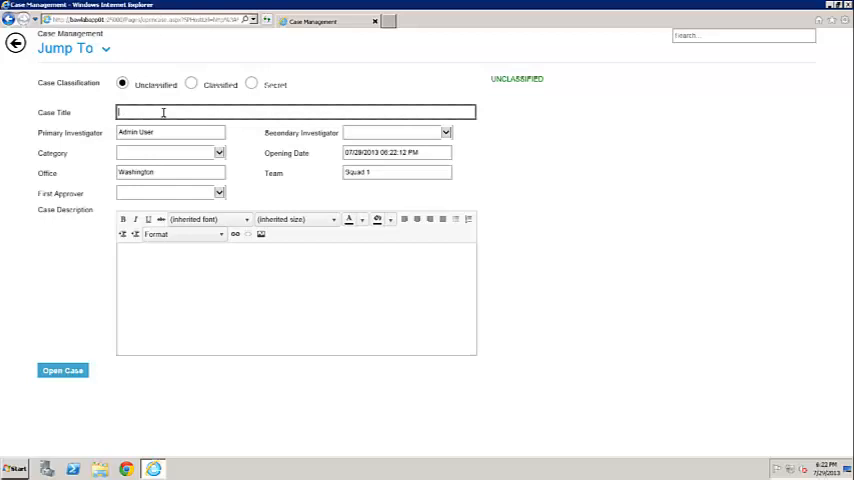
{"action": "type", "text": "Wire"}
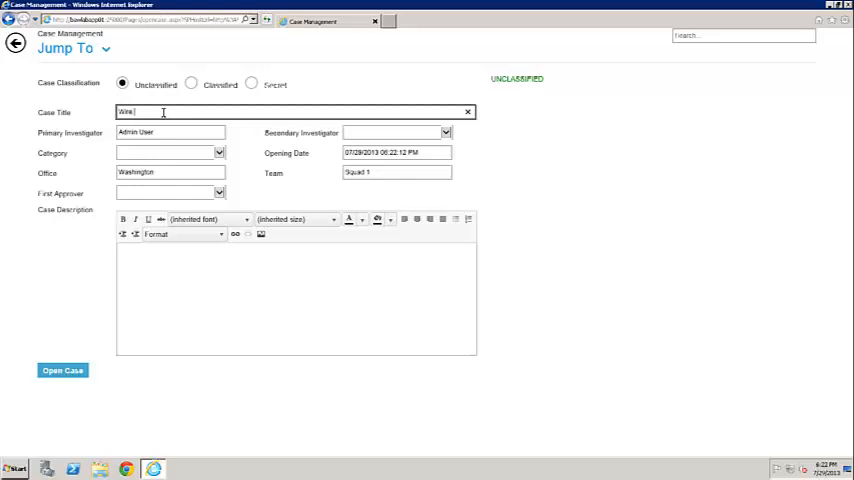
{"action": "type", "text": "Wire"}
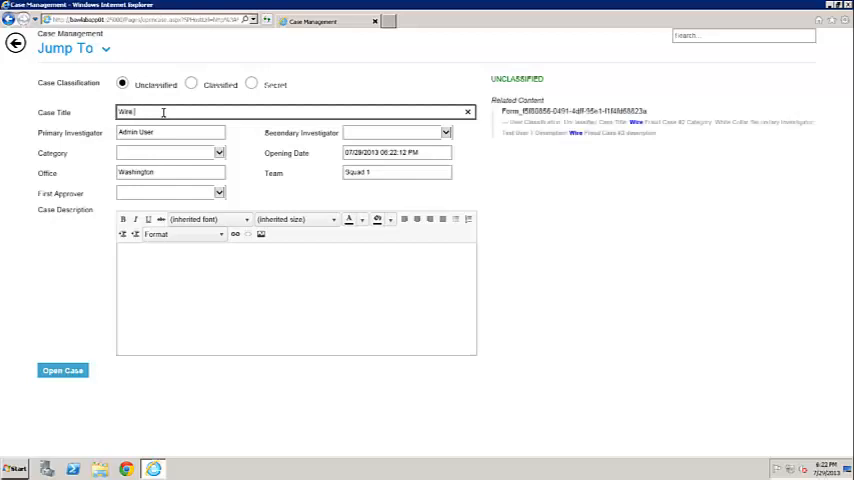
{"action": "type", "text": "Fraud"}
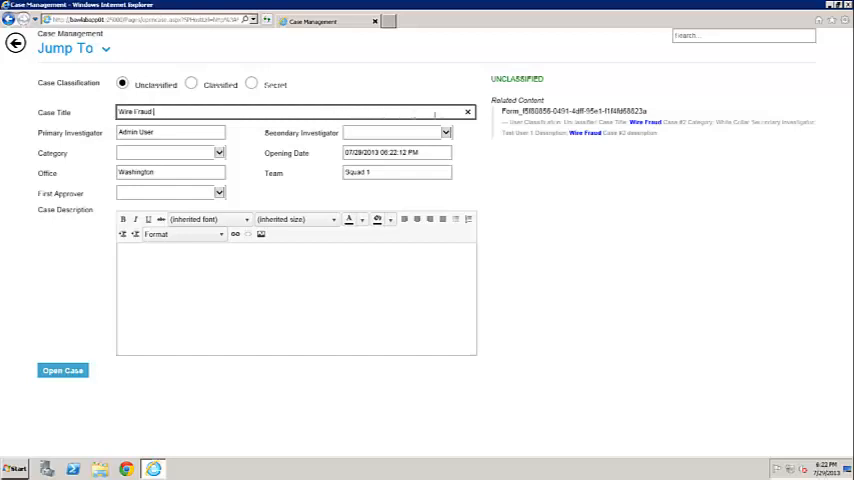
- Set Test User 1 as secondary investigator, White Collar category, and Test User 1 as first approver
{"action": "left_click", "coordinate": [444, 132]}
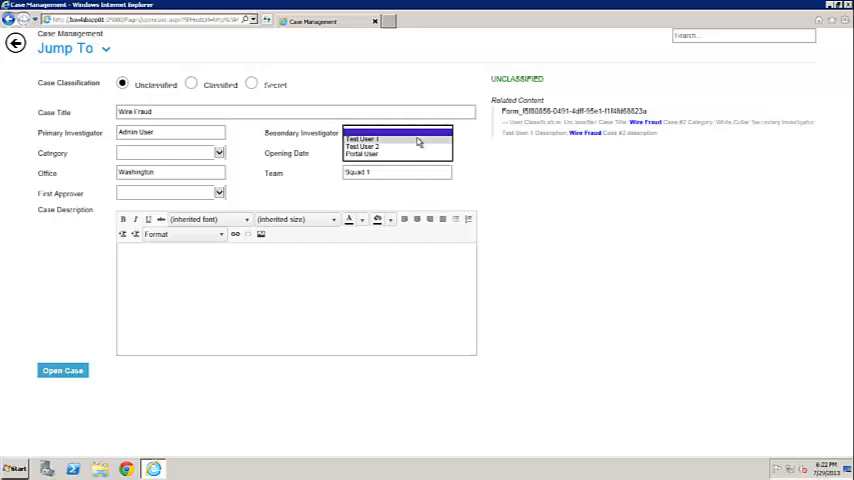
{"action": "left_click", "coordinate": [362, 138]}
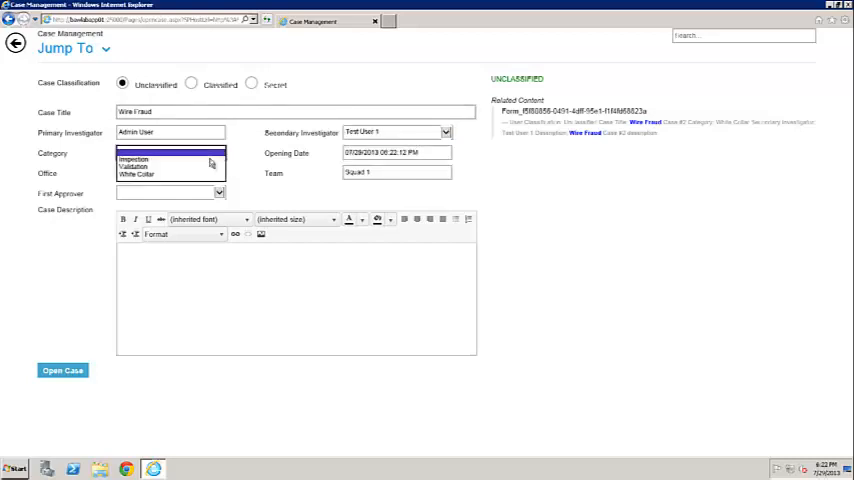
{"action": "left_click", "coordinate": [136, 172]}
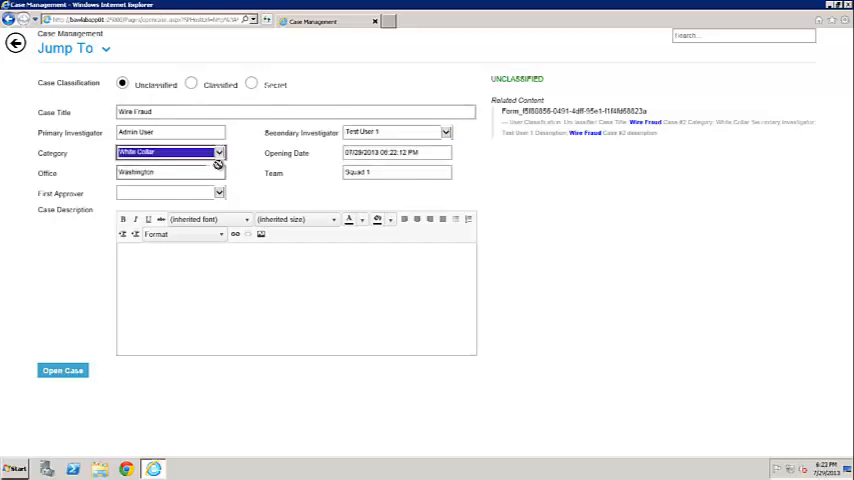
{"action": "left_click", "coordinate": [218, 192]}
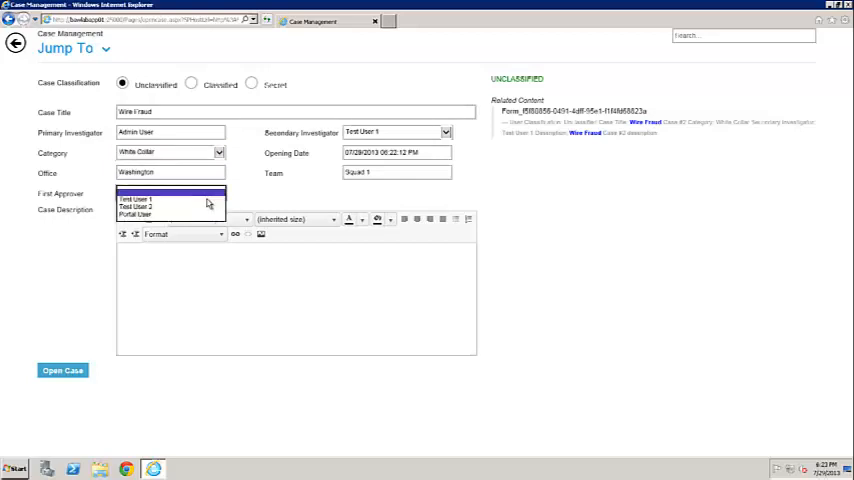
{"action": "left_click", "coordinate": [164, 198]}
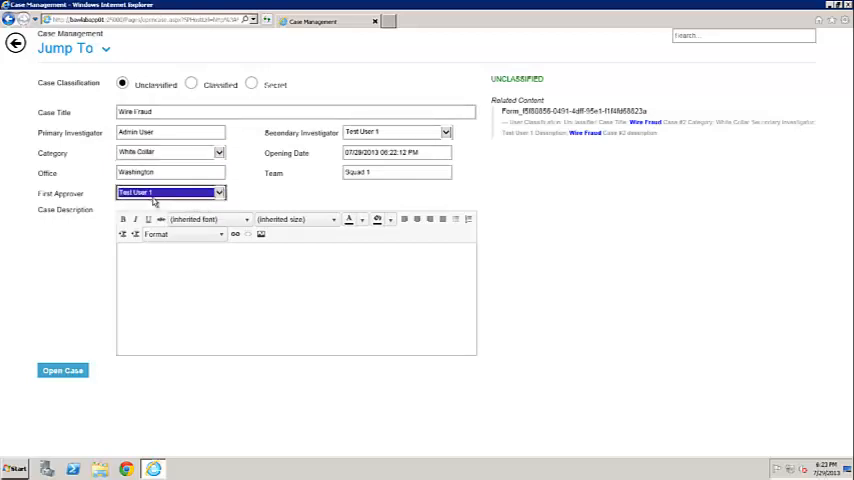
{"action": "mouse_move", "coordinate": [168, 268]}
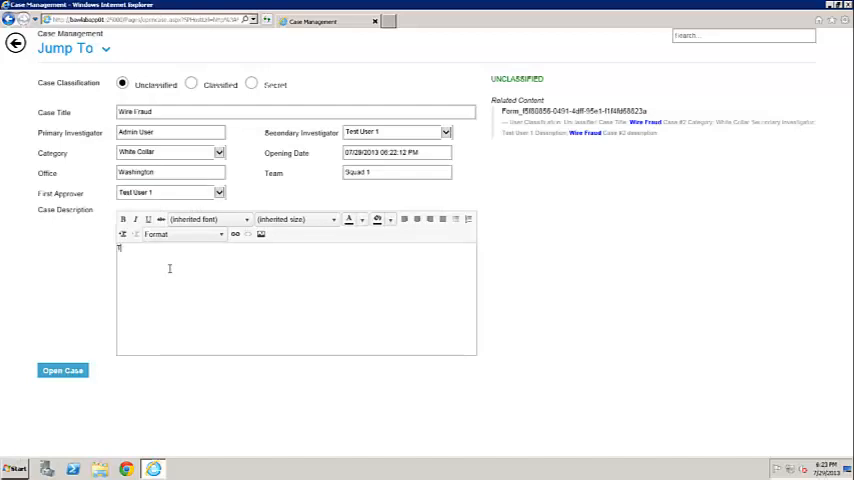
- Add a test description and submit the new Wire Fraud case
{"action": "type", "text": "Test description"}
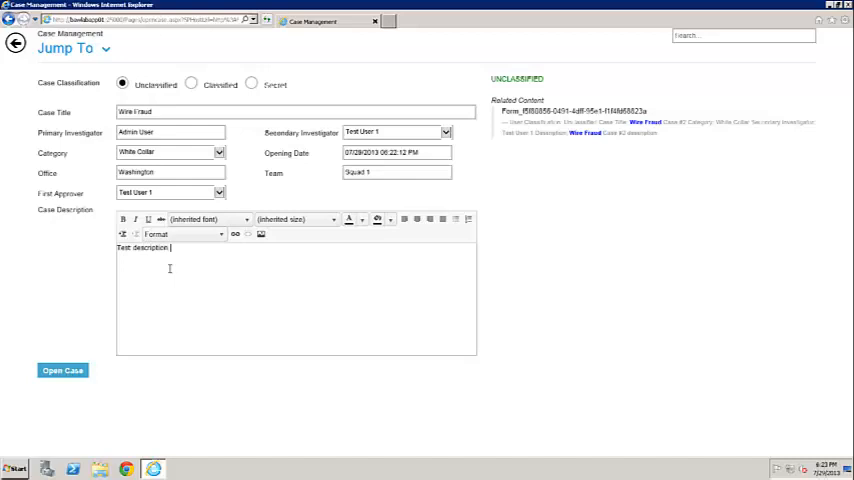
{"action": "type", "text": "data."}
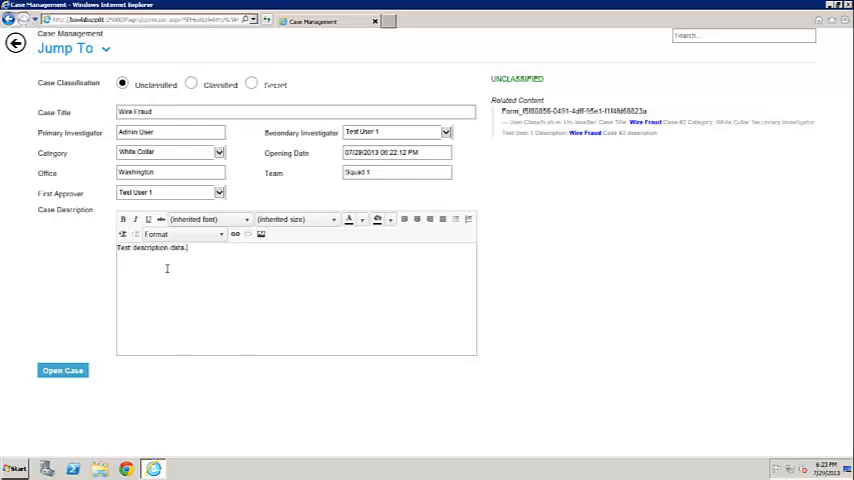
{"action": "left_click", "coordinate": [62, 370]}
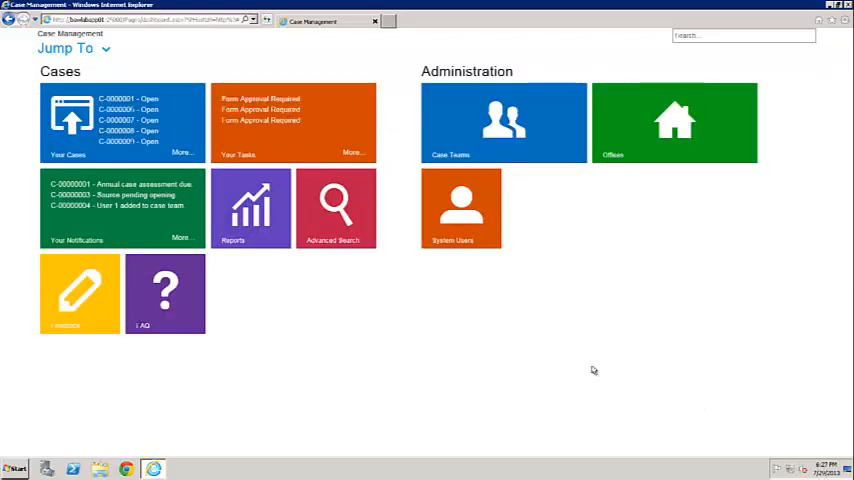
{"action": "mouse_move", "coordinate": [504, 364]}
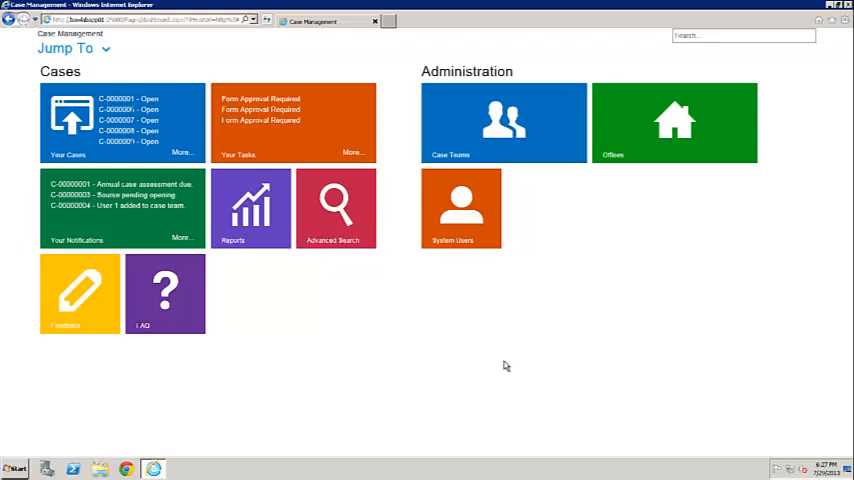
{"action": "mouse_move", "coordinate": [498, 372]}
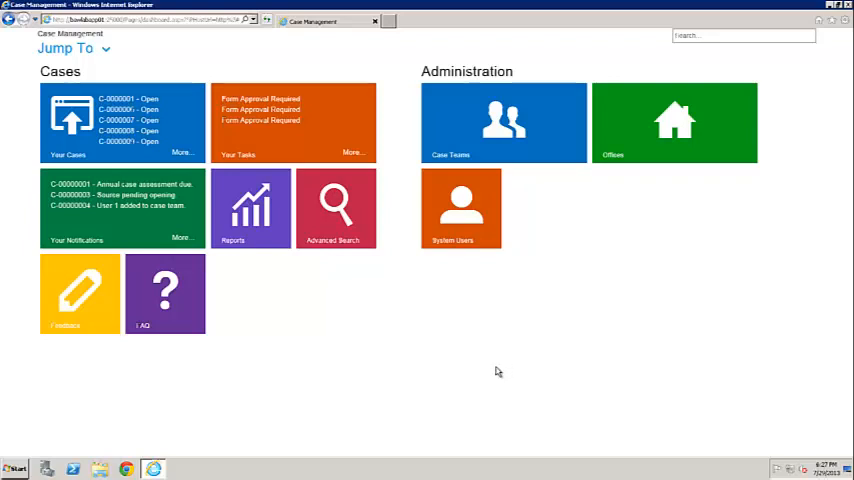
{"action": "mouse_move", "coordinate": [476, 372]}
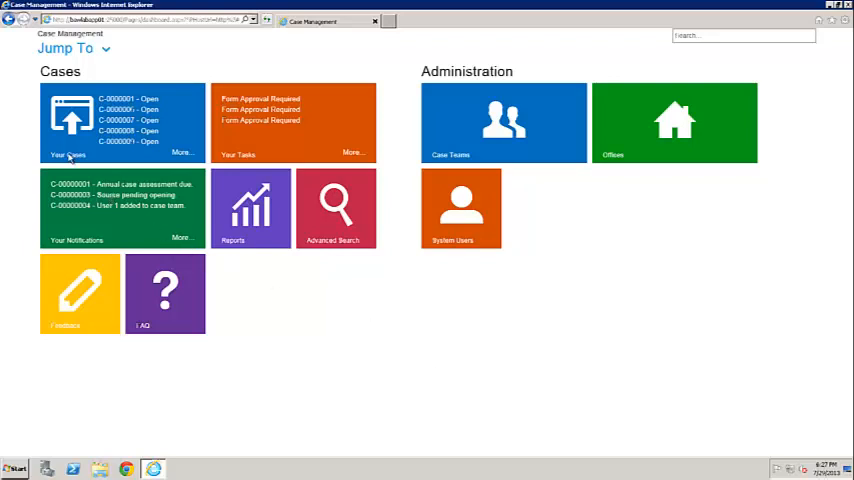
- View the Your Cases page listing cases and the pending White Collar case
{"action": "left_click", "coordinate": [124, 122]}
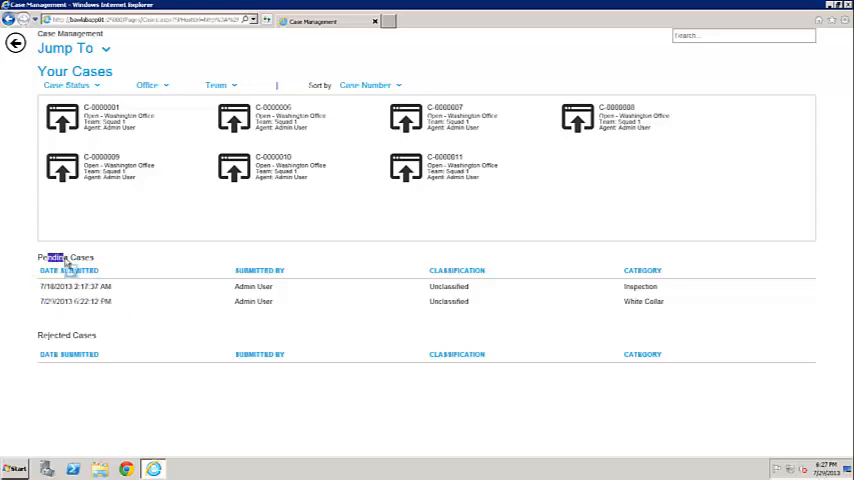
{"action": "left_click", "coordinate": [120, 168]}
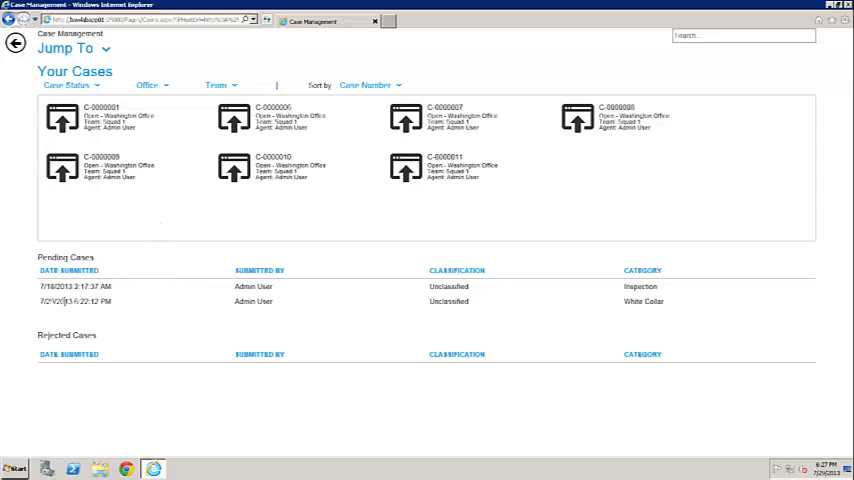
{"action": "double_click", "coordinate": [70, 300]}
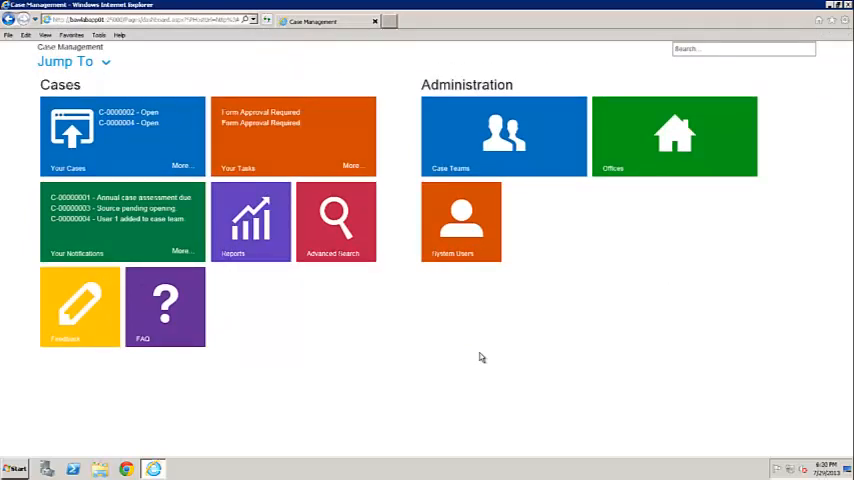
{"action": "mouse_move", "coordinate": [280, 76]}
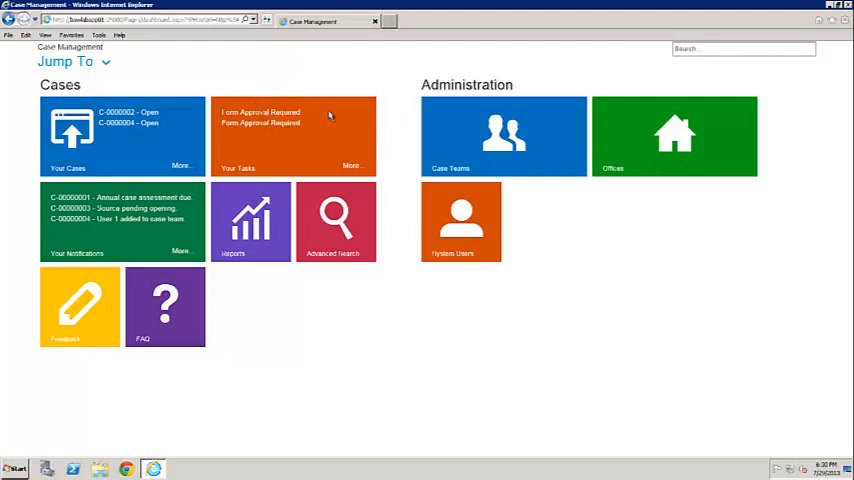
{"action": "mouse_move", "coordinate": [268, 102]}
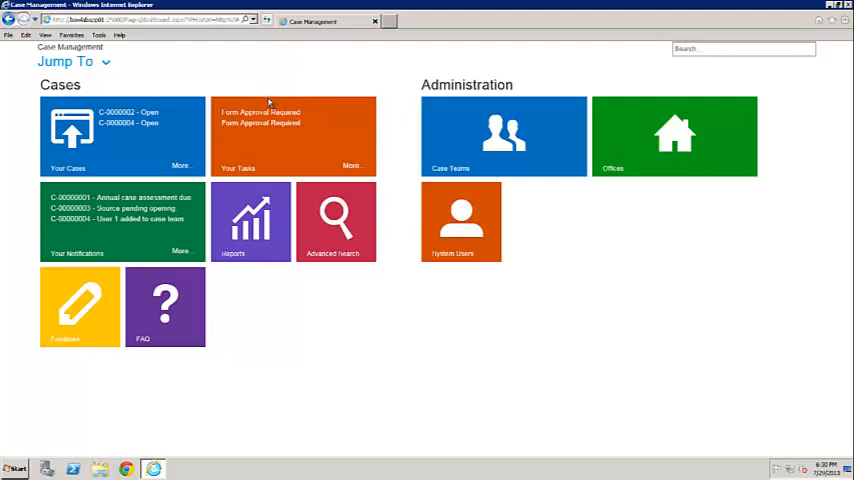
- Open the pending approval task for the new Wire Fraud case C-0000013
{"action": "left_click", "coordinate": [292, 136]}
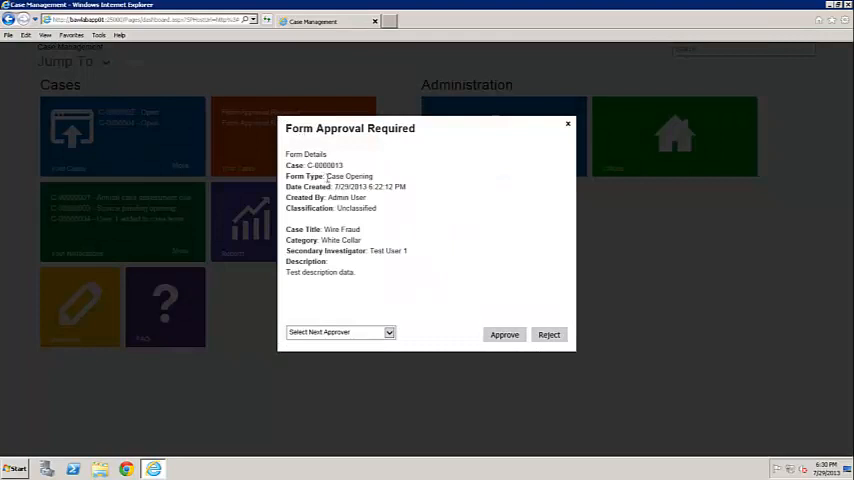
- Choose an approver and approve the opening form for case C-0000013
{"action": "double_click", "coordinate": [348, 176]}
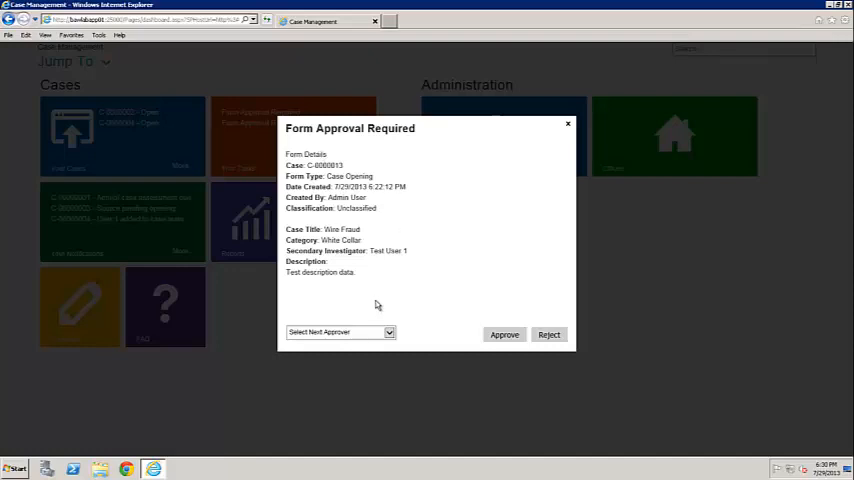
{"action": "left_click", "coordinate": [388, 332]}
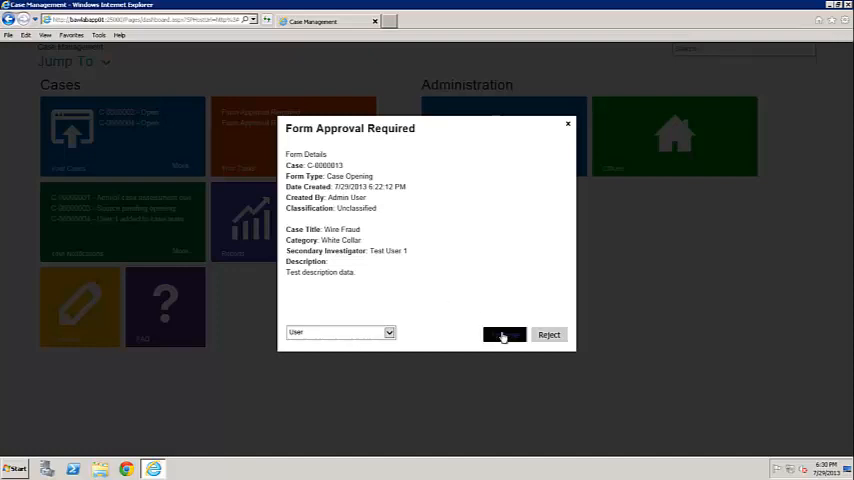
{"action": "left_click", "coordinate": [504, 334]}
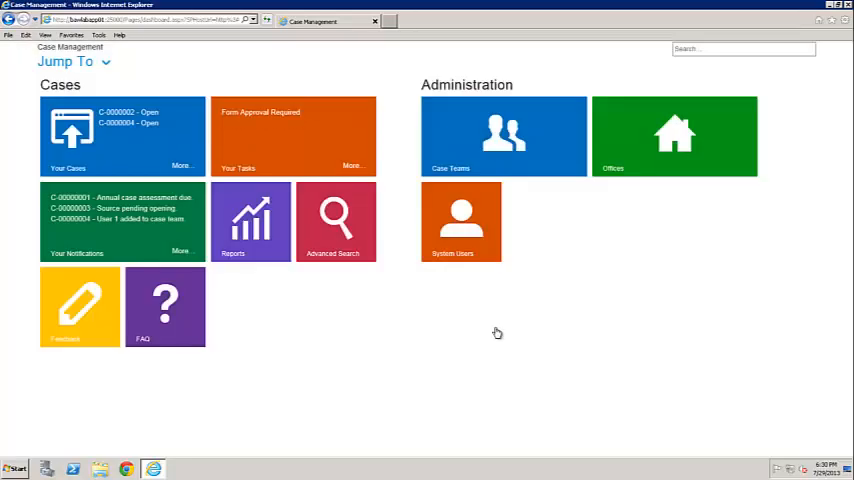
{"action": "mouse_move", "coordinate": [296, 156]}
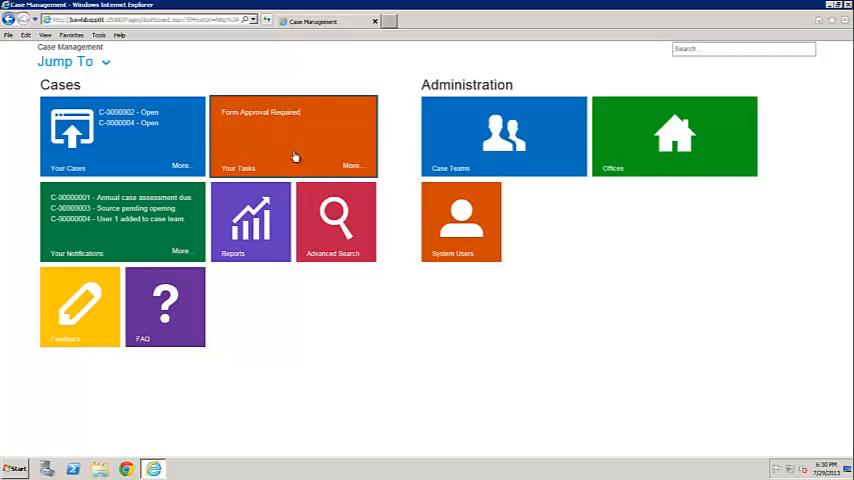
{"action": "mouse_move", "coordinate": [376, 348]}
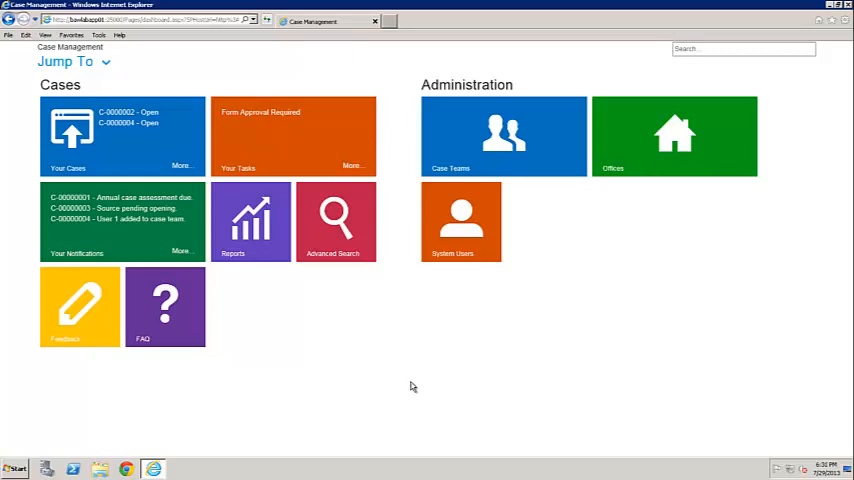
- View the Your Cases page, now listing cases through C-0000013
{"action": "left_click", "coordinate": [122, 136]}
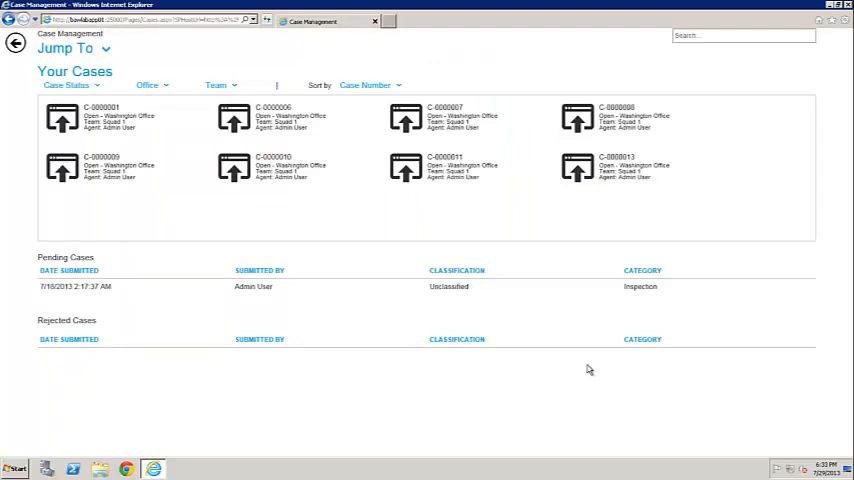
{"action": "mouse_move", "coordinate": [640, 192]}
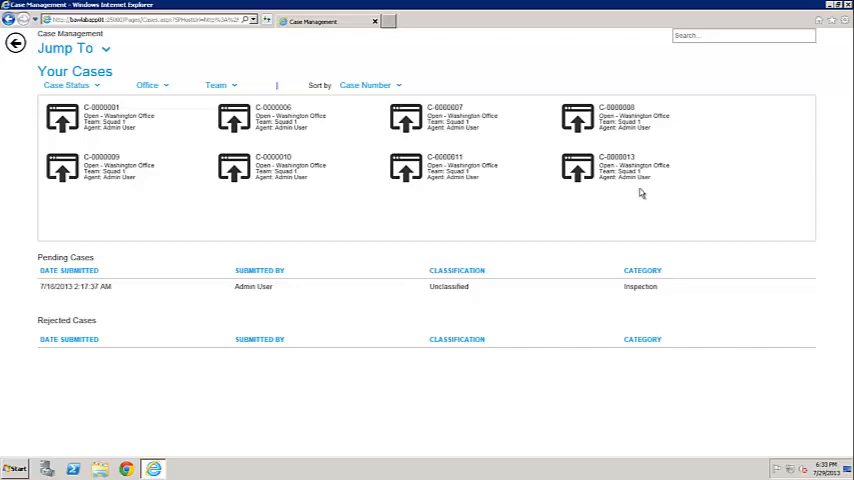
{"action": "mouse_move", "coordinate": [124, 272]}
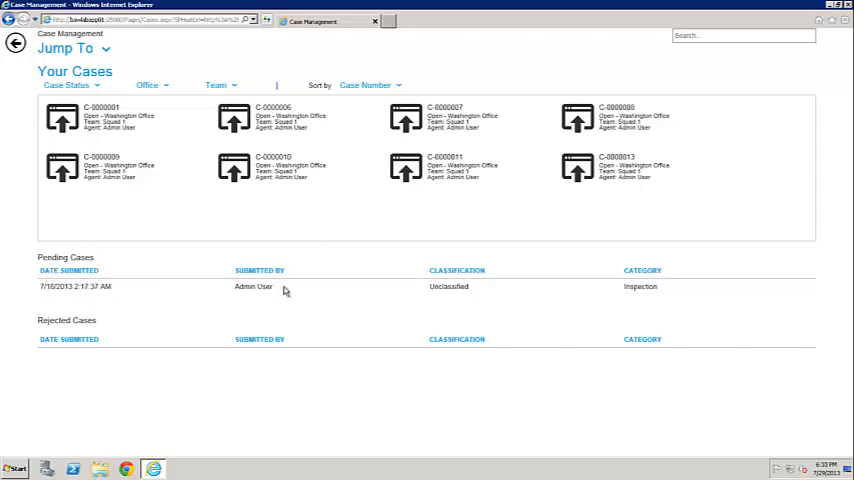
- Open case C-0000013 to see its forms, dates and notifications
{"action": "left_click", "coordinate": [612, 168]}
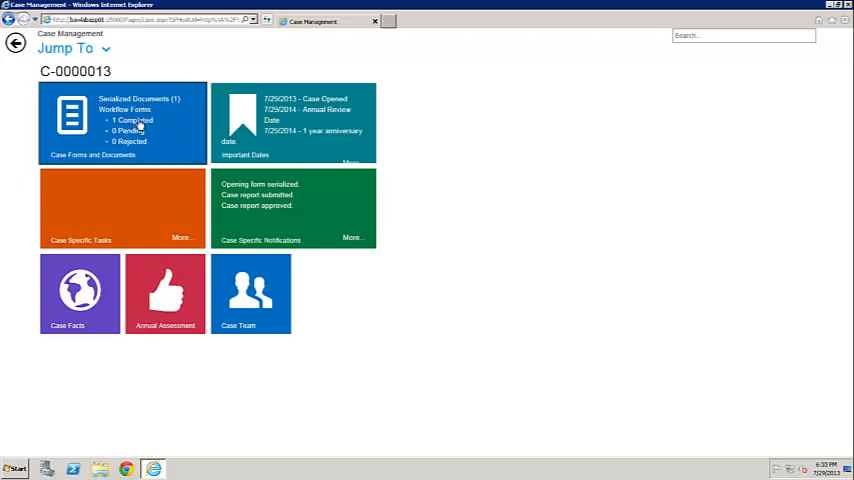
{"action": "mouse_move", "coordinate": [144, 44]}
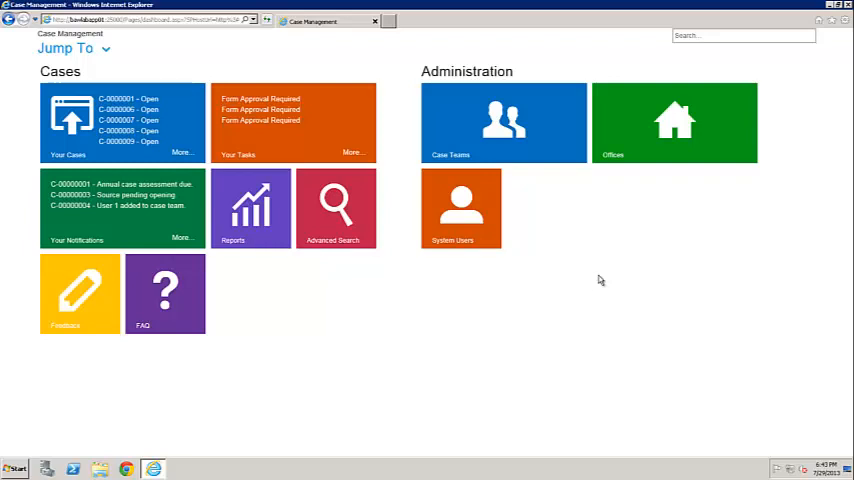
{"action": "mouse_move", "coordinate": [300, 76]}
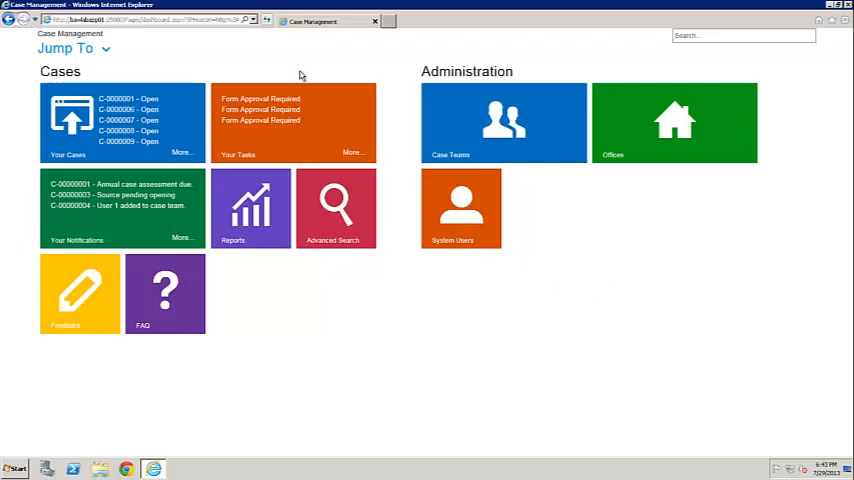
{"action": "mouse_move", "coordinate": [196, 52]}
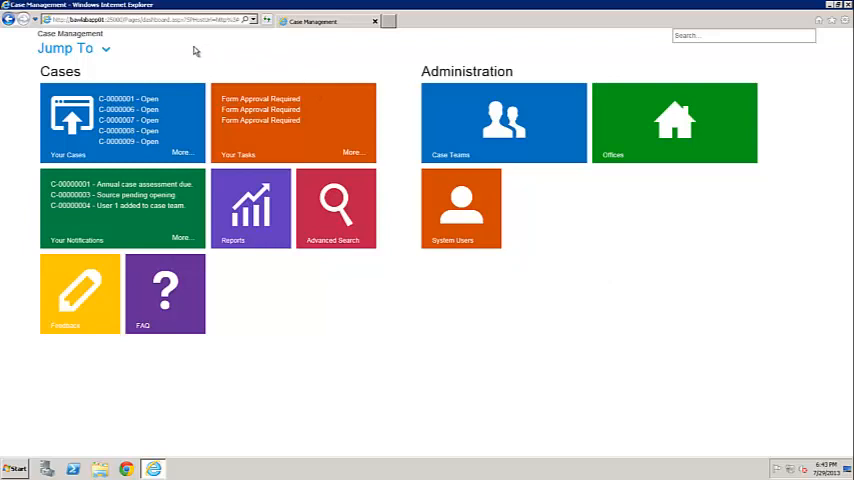
{"action": "mouse_move", "coordinate": [178, 56]}
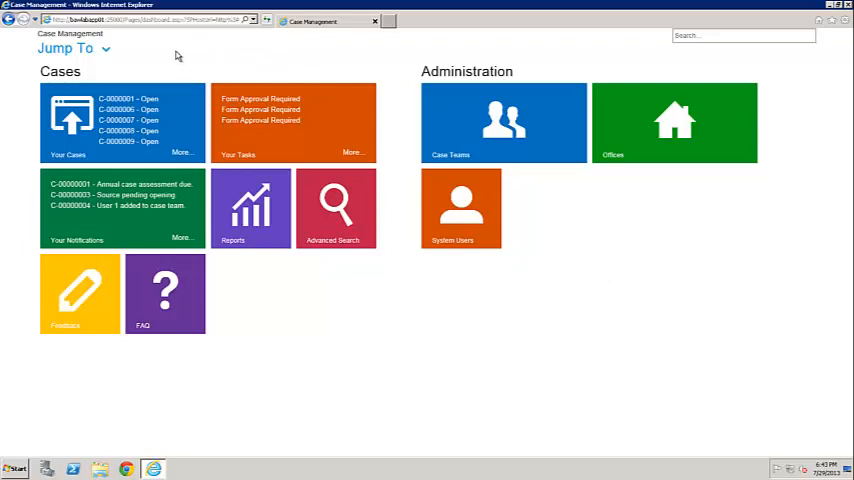
{"action": "mouse_move", "coordinate": [126, 52]}
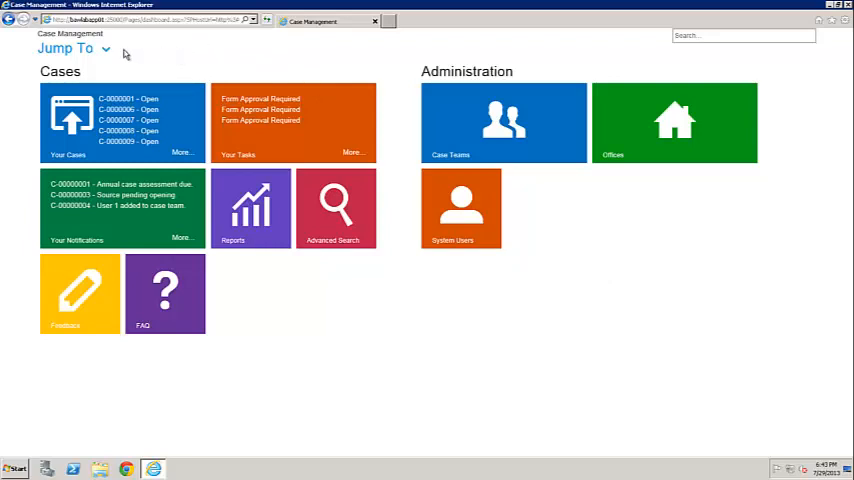
- Show the Jump To navigation options for opening a case or adding a report
{"action": "left_click", "coordinate": [70, 48]}
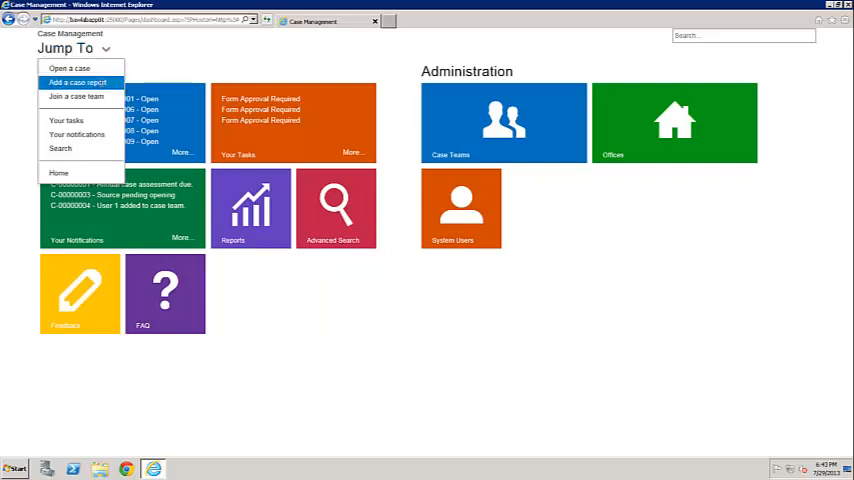
- Start a new case report for case C-0000013 with topic Test interview #1
{"action": "left_click", "coordinate": [76, 82]}
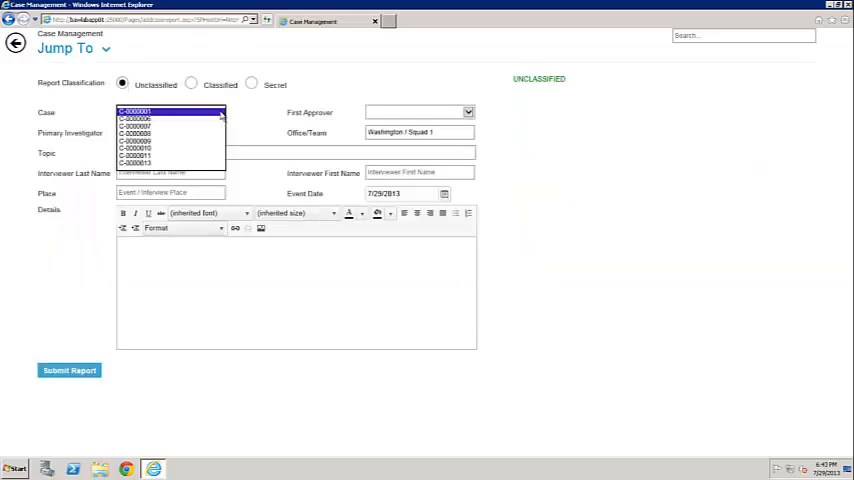
{"action": "left_click", "coordinate": [136, 162]}
{"action": "type", "text": "Test Interview"}
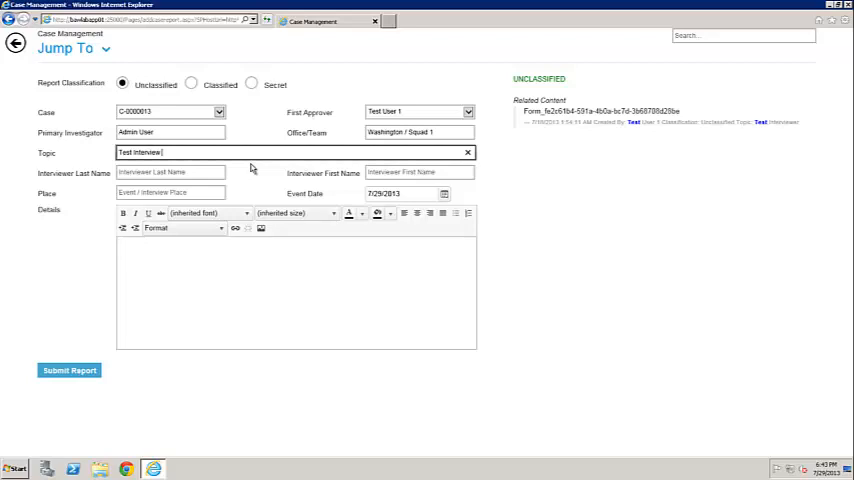
{"action": "type", "text": "#1"}
{"action": "left_click", "coordinate": [420, 172]}
{"action": "type", "text": "Bob"}
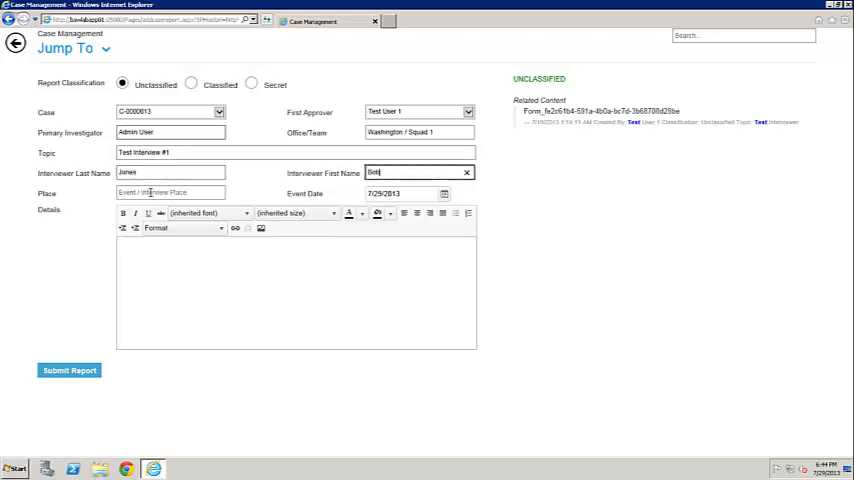
- Enter place Washington, DC and a details description for the test interview
{"action": "type", "text": "Washington"}
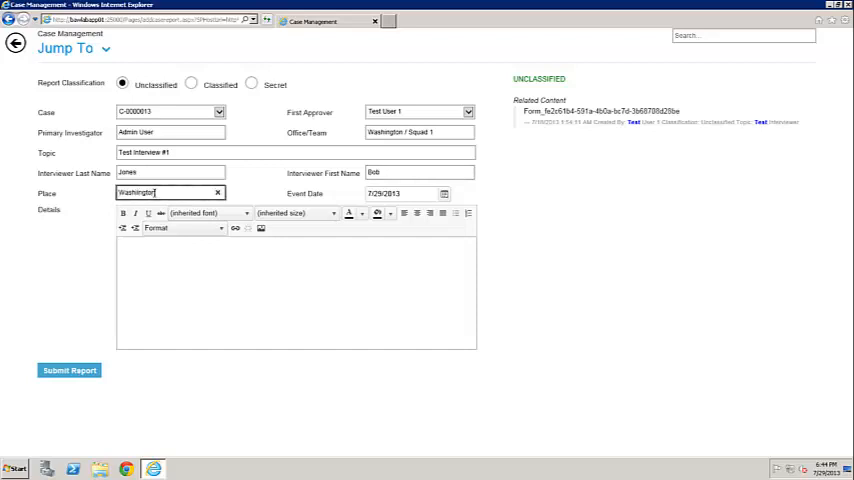
{"action": "type", "text": "Washi"}
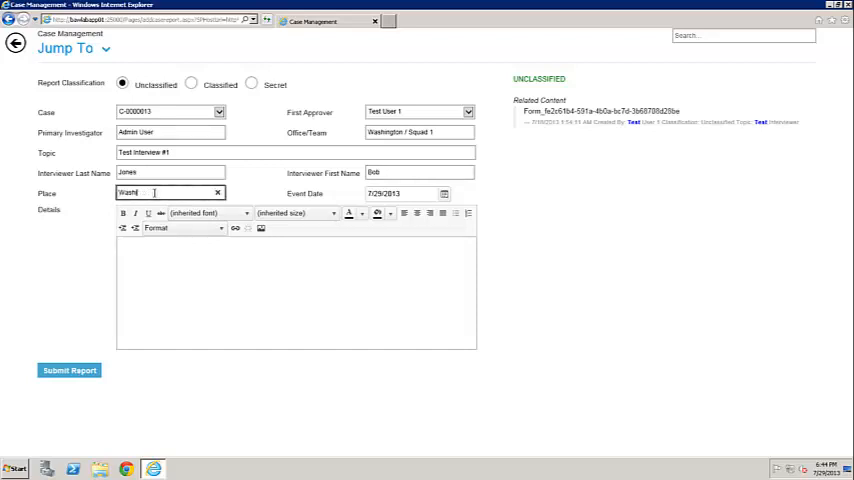
{"action": "type", "text": "Washington, DC"}
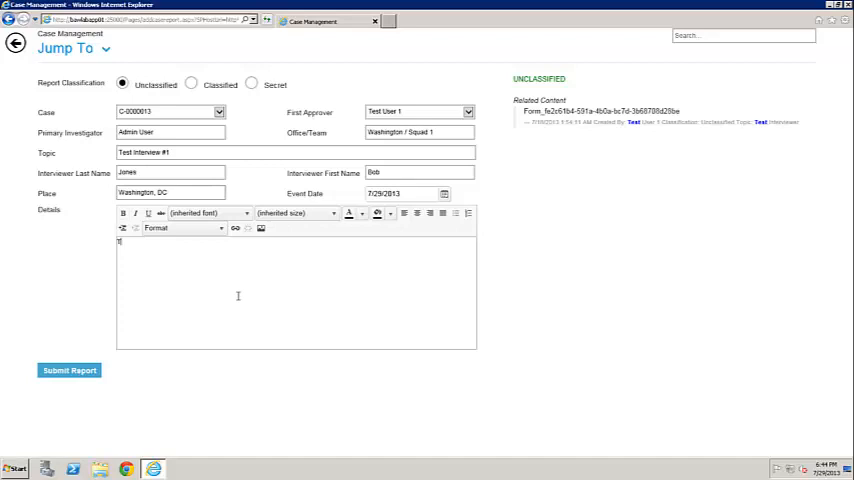
{"action": "type", "text": "his"}
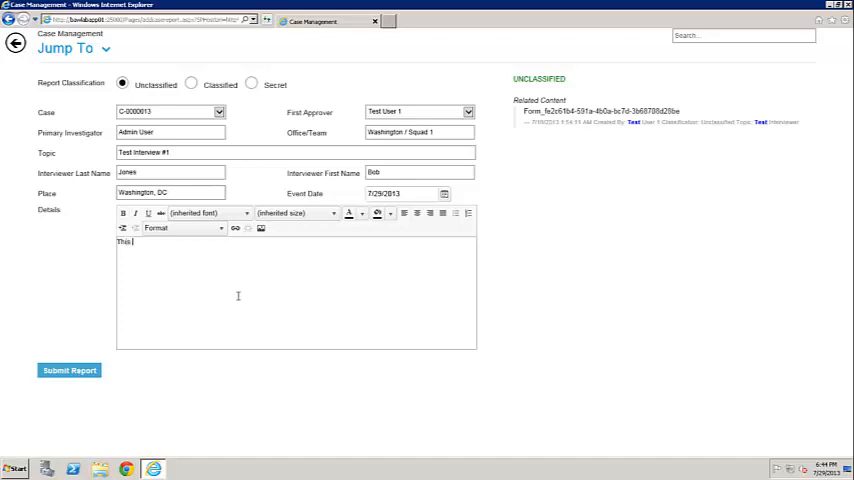
{"action": "type", "text": "is the test"}
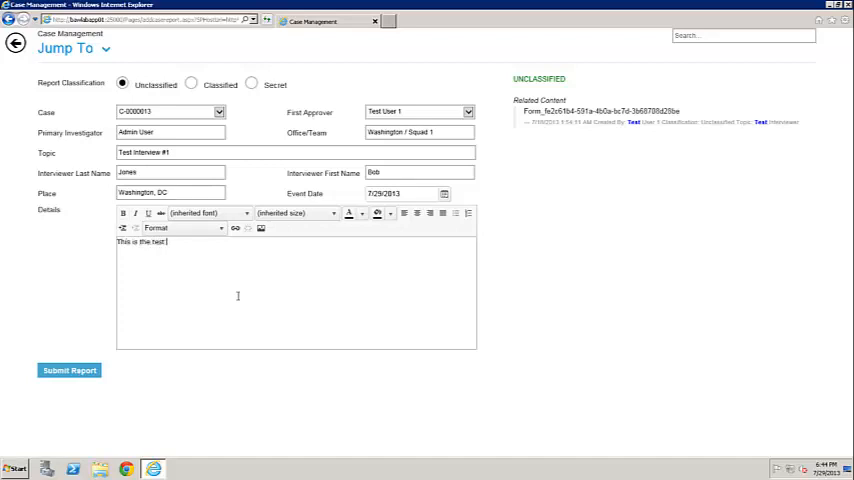
{"action": "type", "text": "description for my test"}
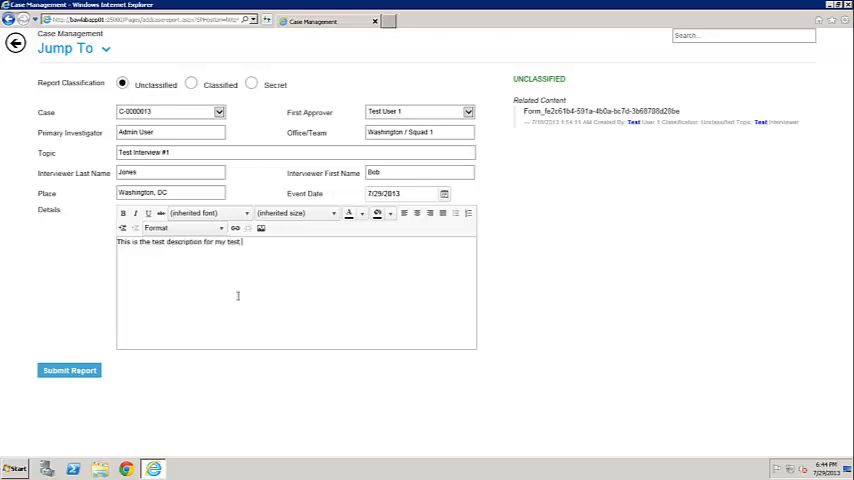
{"action": "type", "text": "interview."}
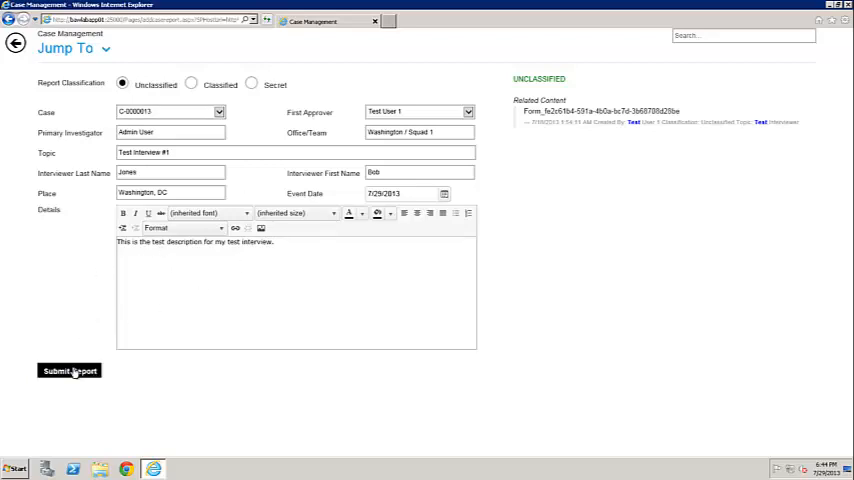
- Submit the case report, approve it, and return to the Case Management home dashboard
{"action": "left_click", "coordinate": [68, 372]}
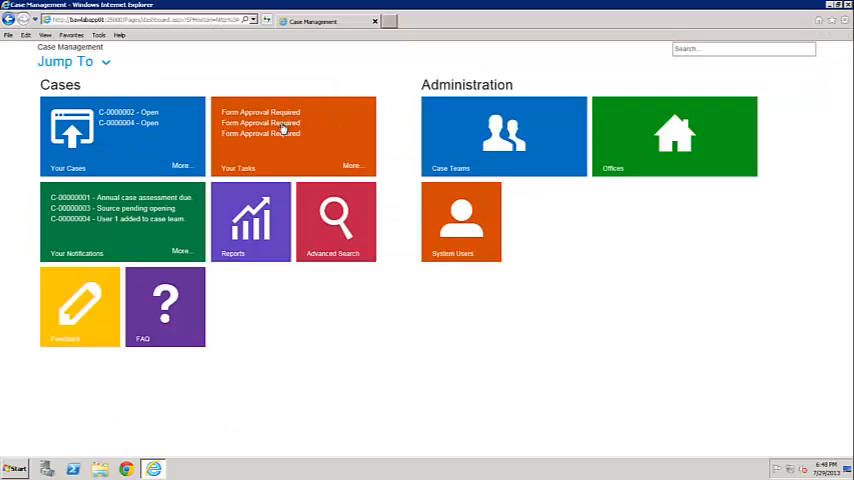
{"action": "left_click", "coordinate": [260, 122]}
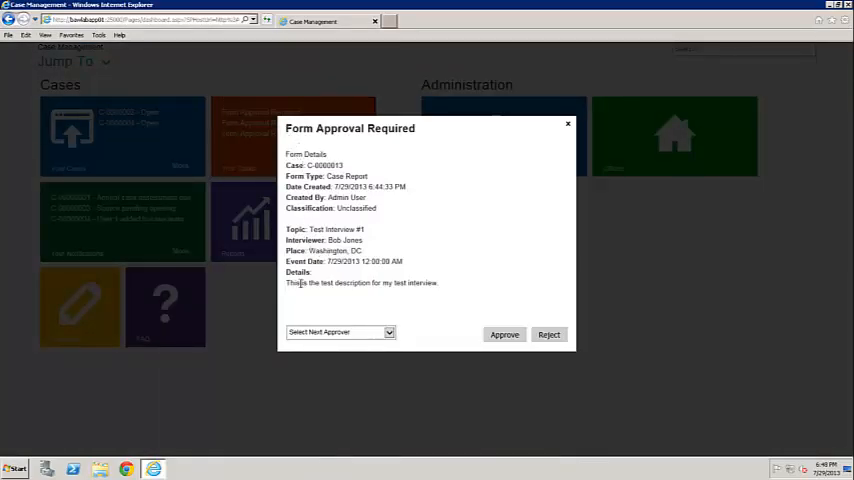
{"action": "mouse_move", "coordinate": [418, 266]}
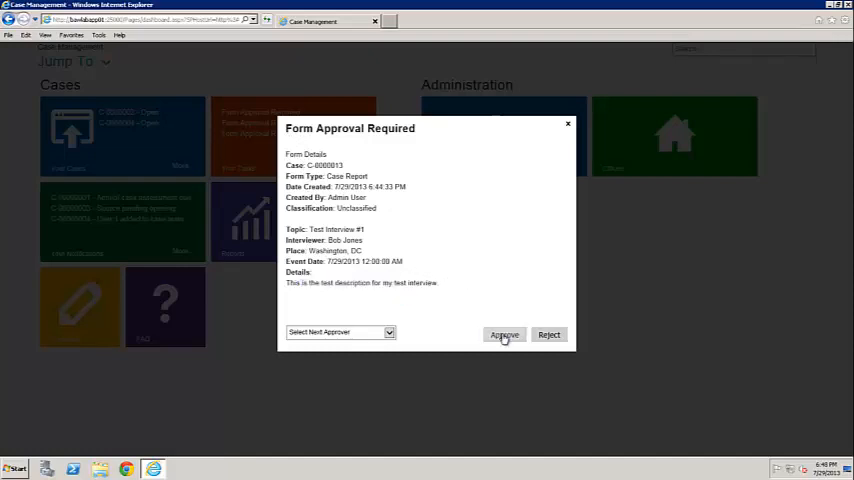
{"action": "left_click", "coordinate": [504, 334]}
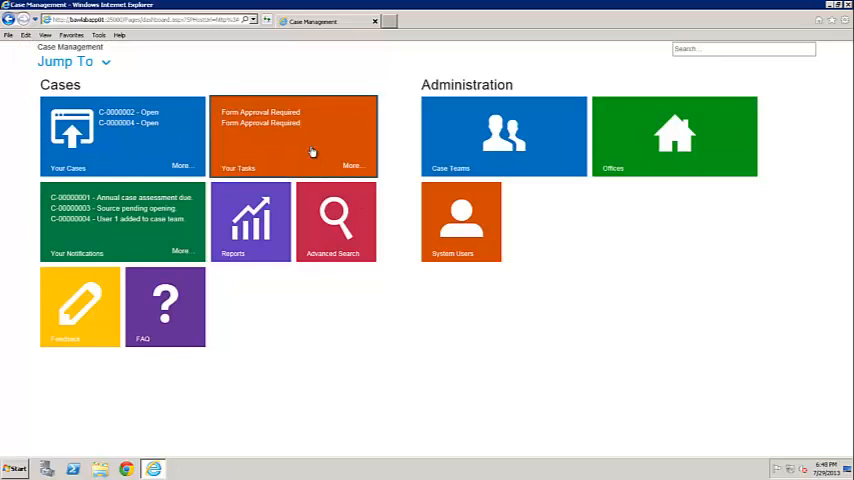
{"action": "mouse_move", "coordinate": [348, 78]}
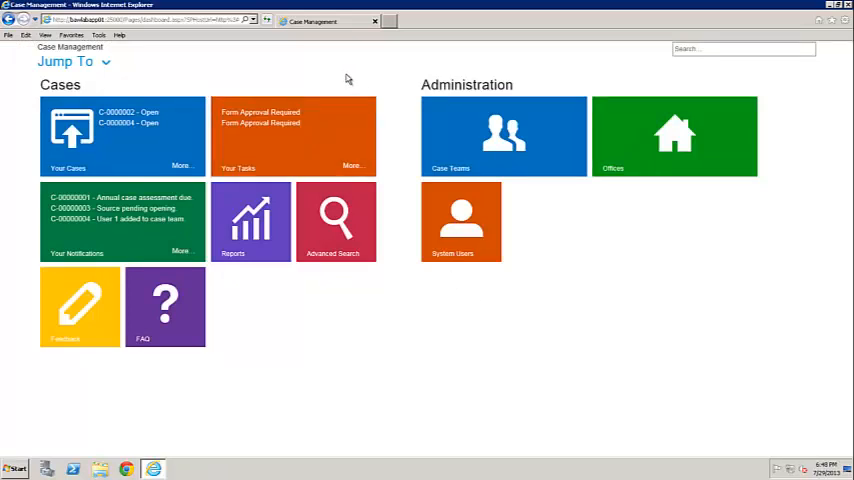
{"action": "left_click", "coordinate": [120, 136]}
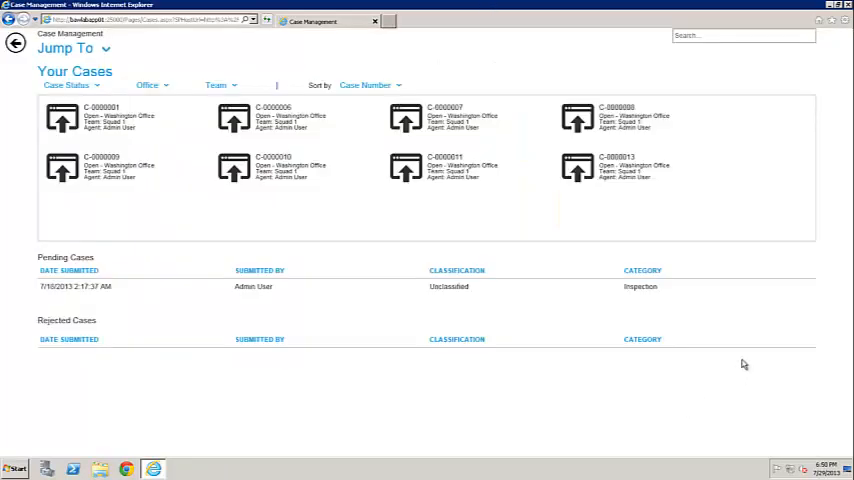
{"action": "mouse_move", "coordinate": [638, 170]}
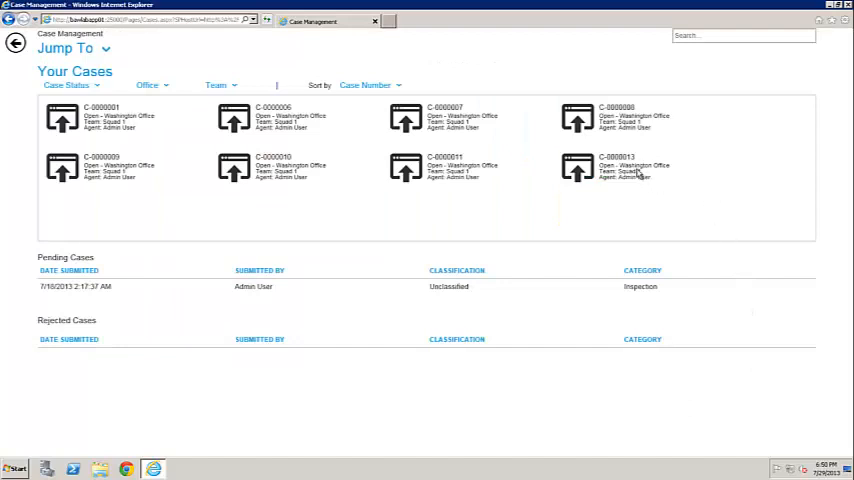
{"action": "left_click", "coordinate": [616, 168]}
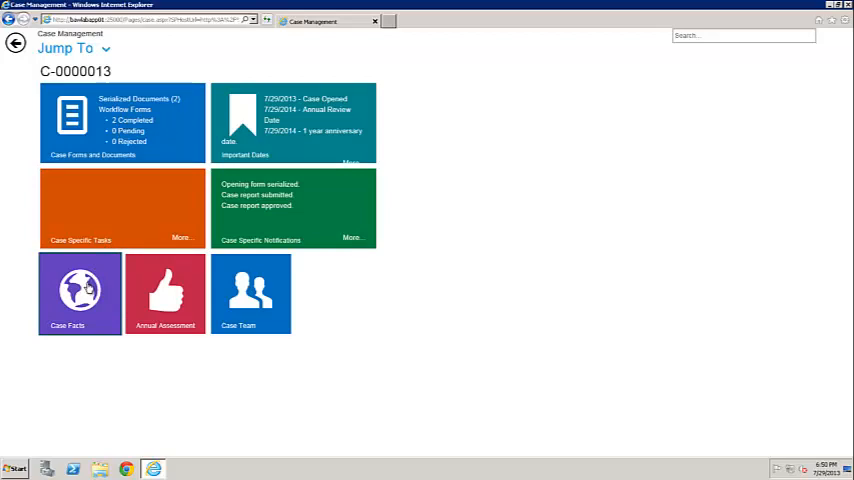
{"action": "left_click", "coordinate": [80, 292]}
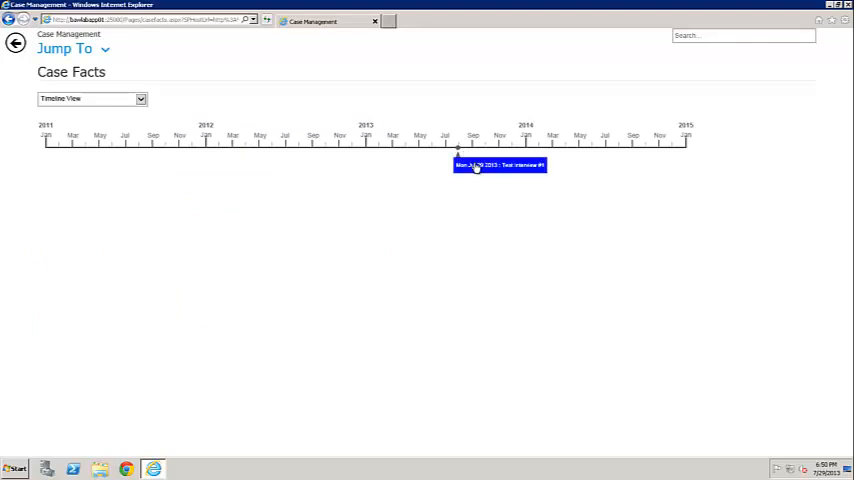
{"action": "left_click", "coordinate": [500, 164]}
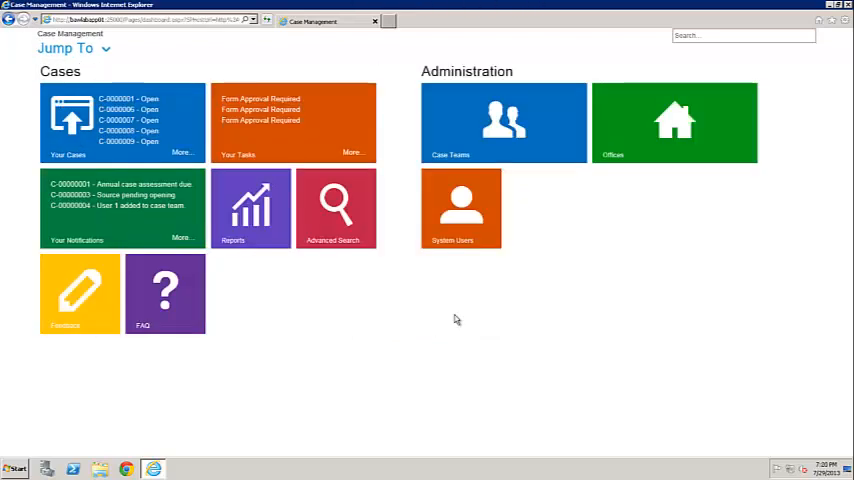
{"action": "mouse_move", "coordinate": [448, 364]}
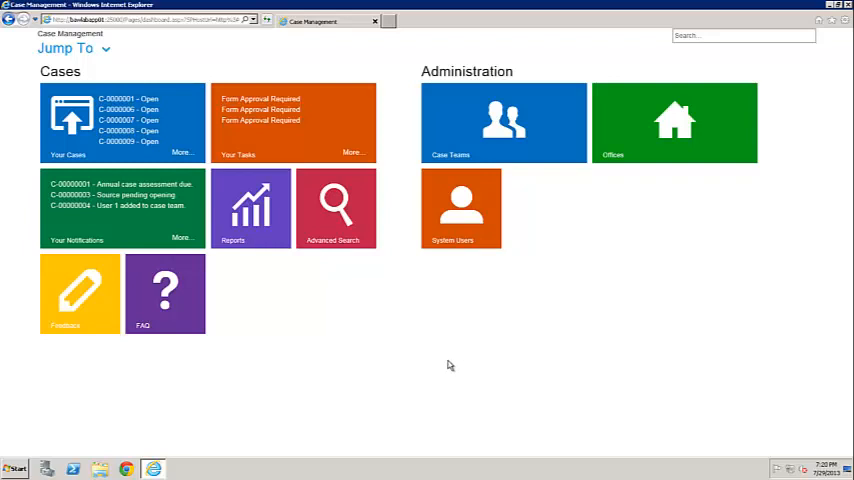
{"action": "mouse_move", "coordinate": [416, 368]}
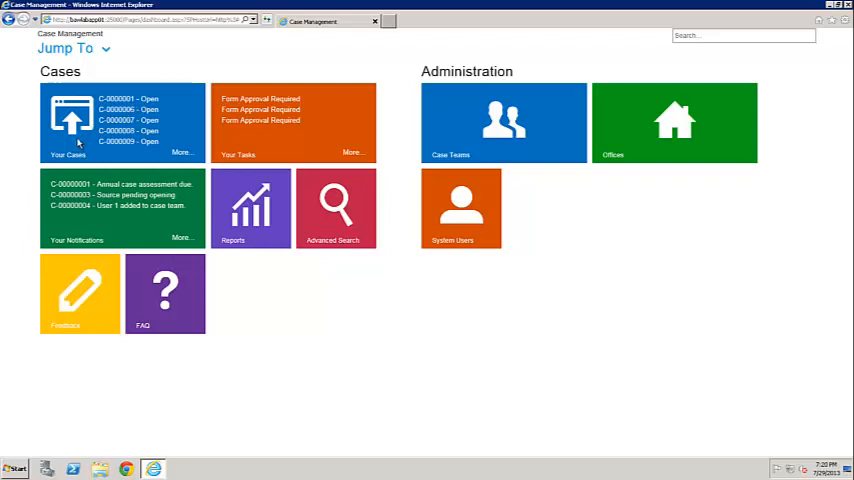
{"action": "mouse_move", "coordinate": [148, 68]}
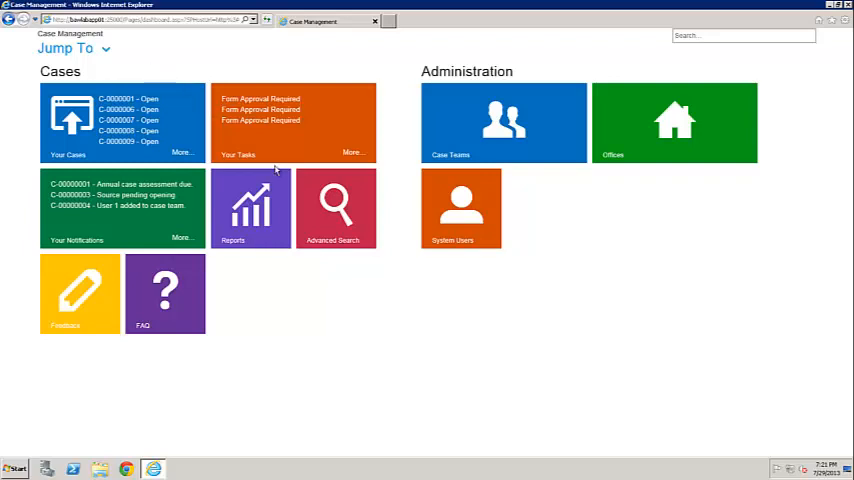
{"action": "mouse_move", "coordinate": [400, 158]}
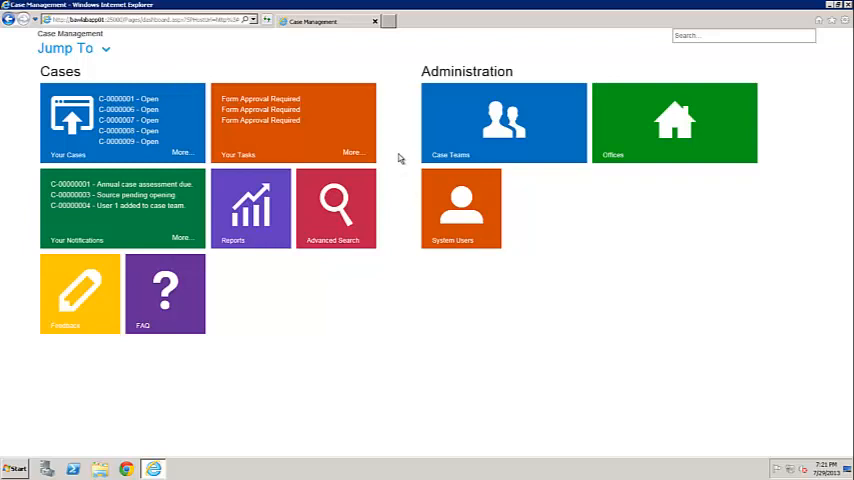
{"action": "mouse_move", "coordinate": [320, 104]}
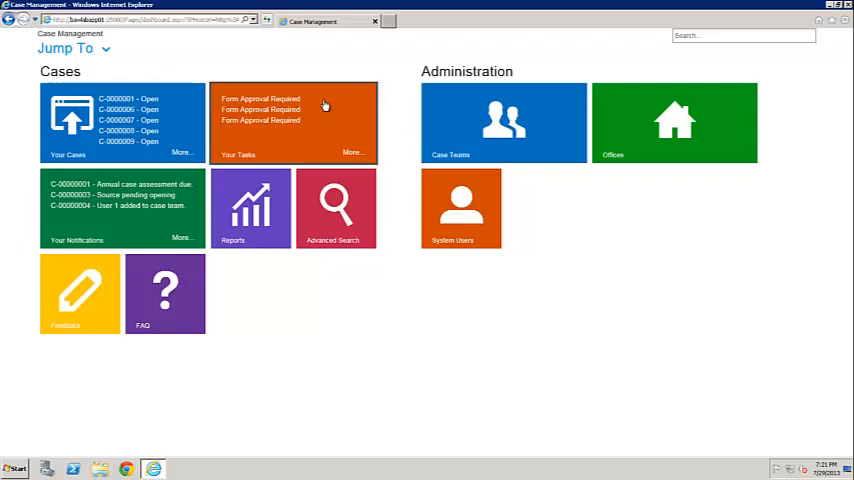
{"action": "mouse_move", "coordinate": [400, 126]}
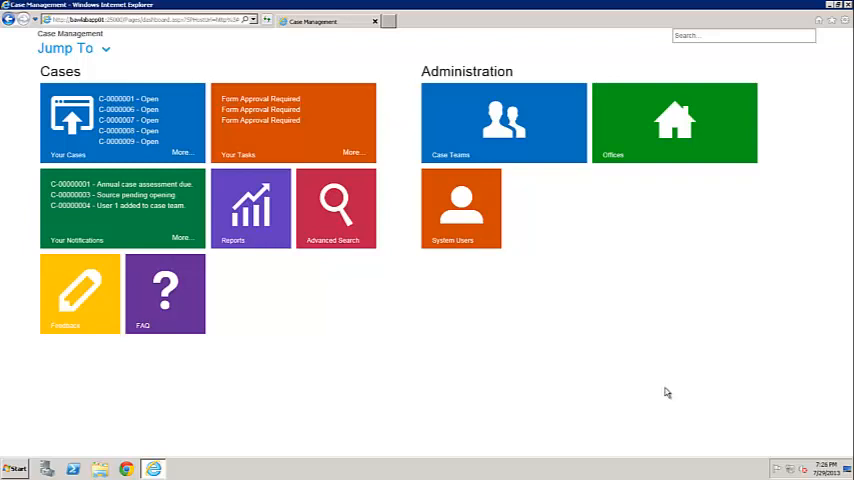
{"action": "mouse_move", "coordinate": [394, 228]}
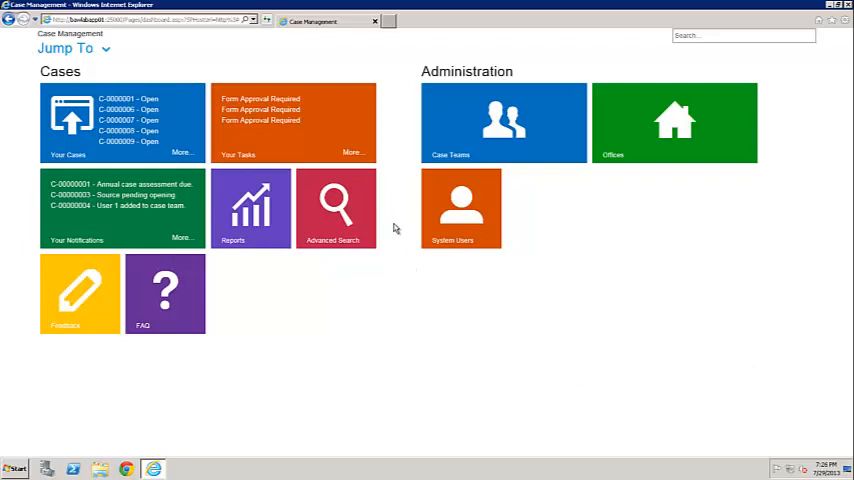
{"action": "mouse_move", "coordinate": [380, 216]}
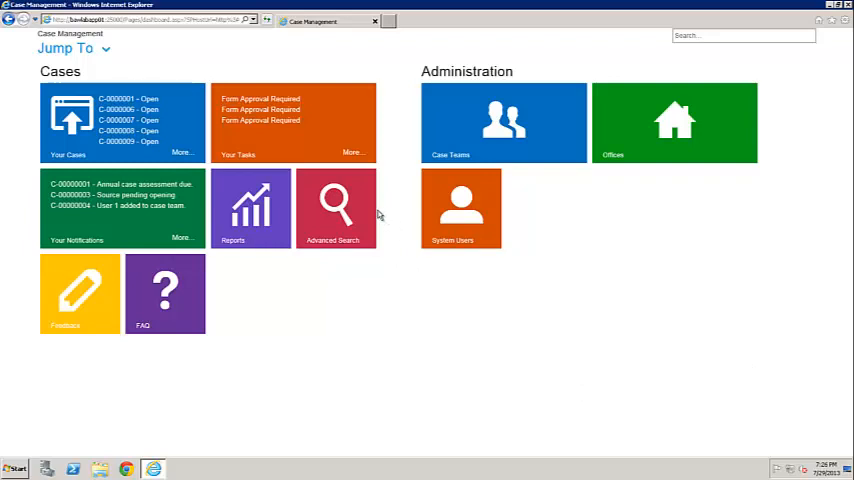
- Search the Case Management app for 'test' from the Advanced Search page
{"action": "left_click", "coordinate": [336, 208]}
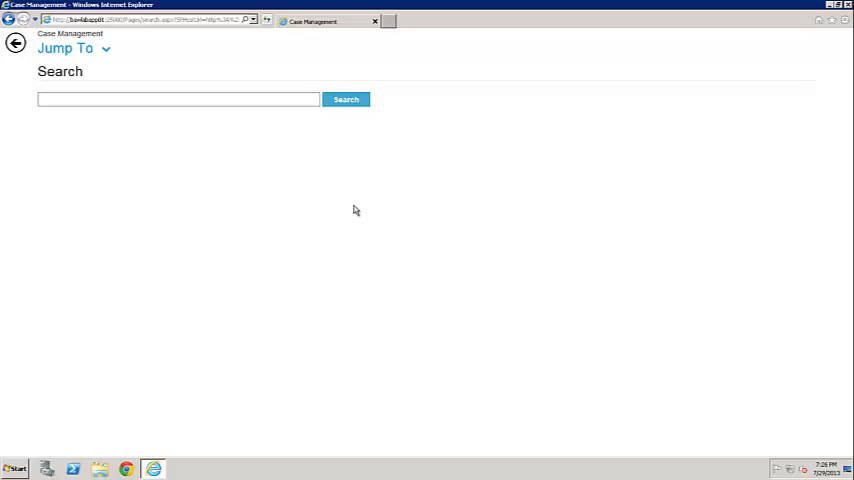
{"action": "left_click", "coordinate": [178, 100]}
{"action": "type", "text": "test"}
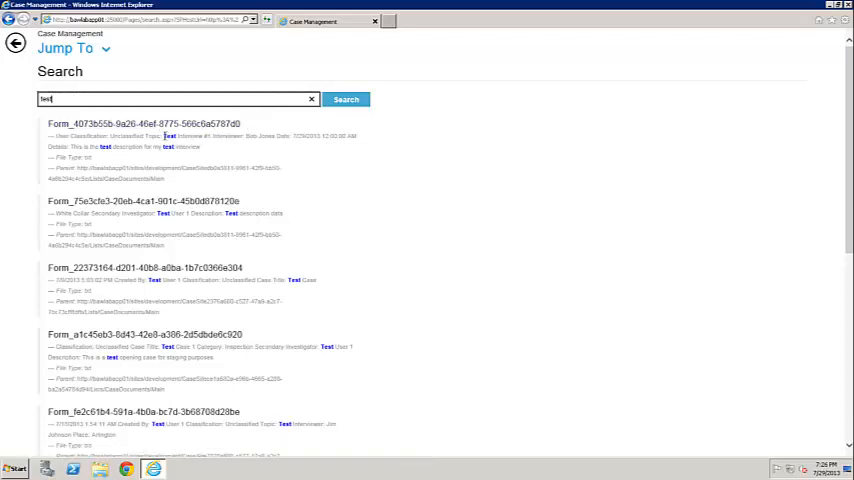
{"action": "mouse_move", "coordinate": [110, 158]}
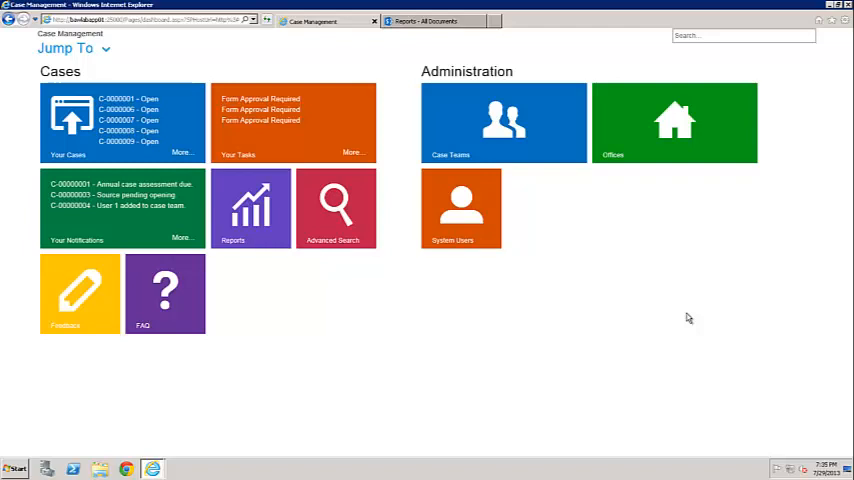
{"action": "mouse_move", "coordinate": [306, 288]}
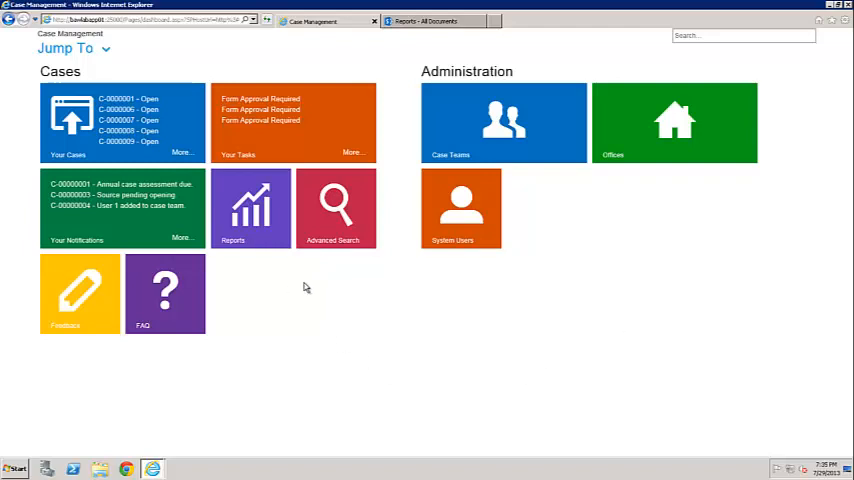
{"action": "mouse_move", "coordinate": [276, 256]}
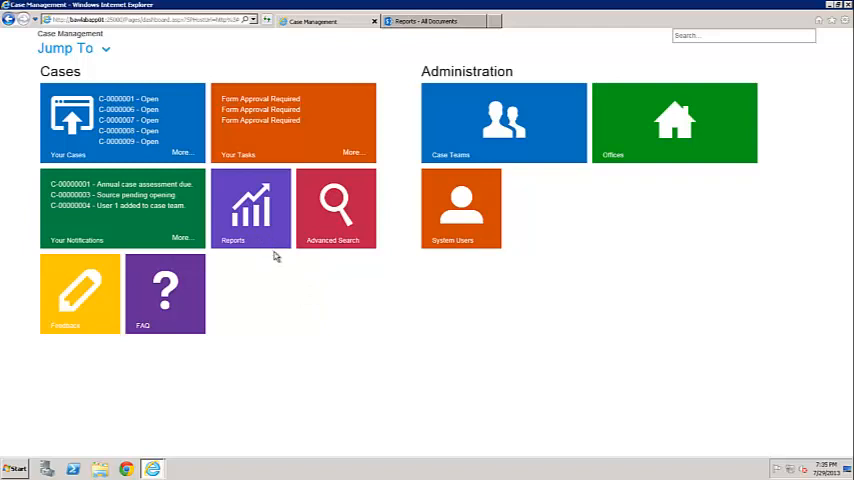
- View the Earthquake Severity report on Reports, then show the Reports document library
{"action": "left_click", "coordinate": [252, 208]}
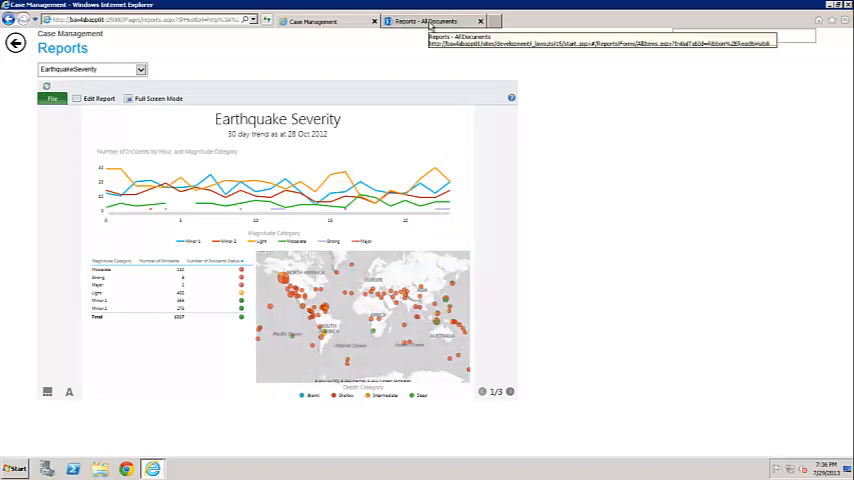
{"action": "left_click", "coordinate": [430, 20]}
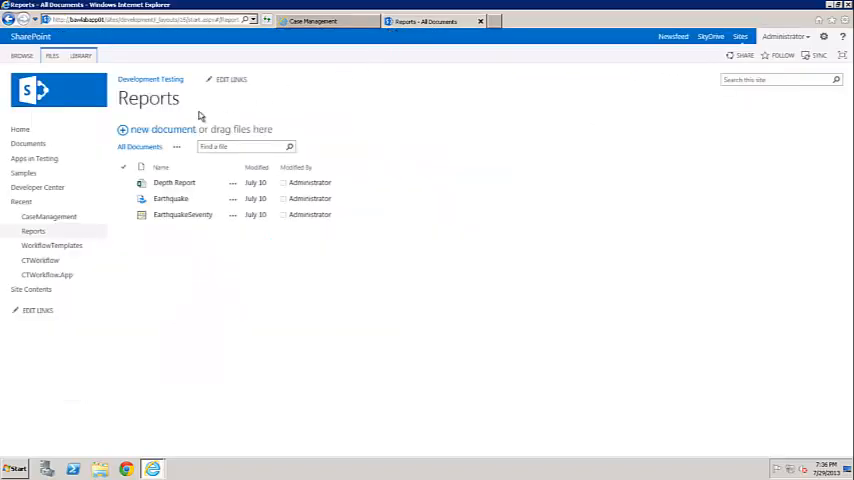
{"action": "mouse_move", "coordinate": [324, 148]}
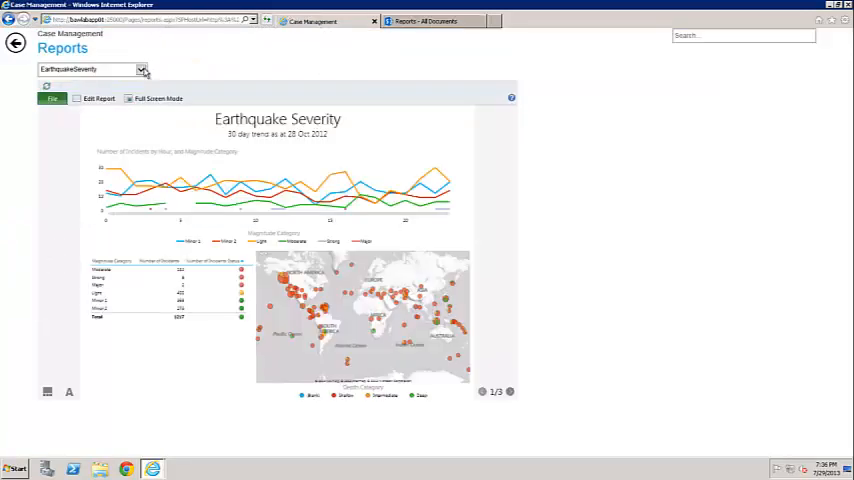
- Switch the displayed report to Depth Report and back to EarthquakeSeverity
{"action": "left_click", "coordinate": [140, 68]}
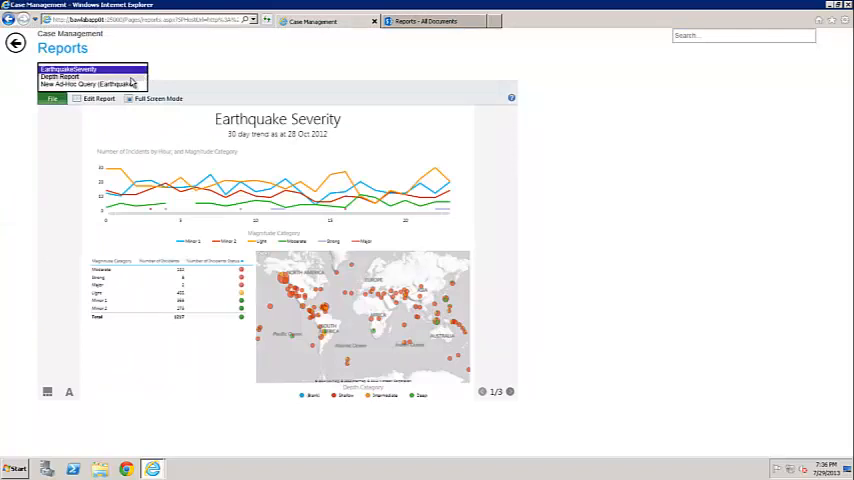
{"action": "left_click", "coordinate": [76, 76]}
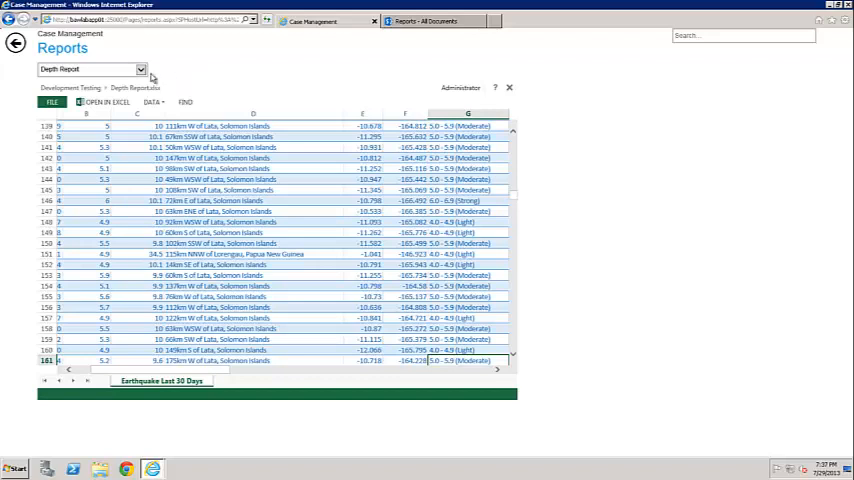
{"action": "left_click", "coordinate": [140, 68]}
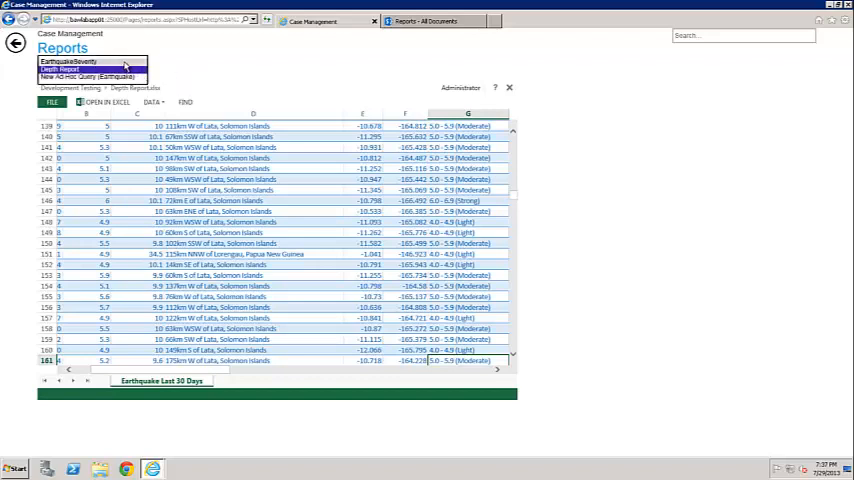
{"action": "left_click", "coordinate": [68, 60]}
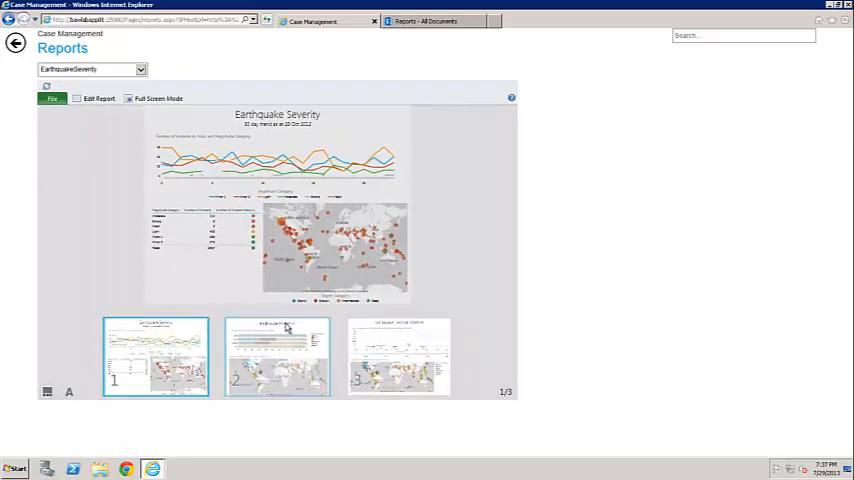
- Page to the Earthquake Incidents view, then switch the displayed report to Depth Report
{"action": "left_click", "coordinate": [276, 356]}
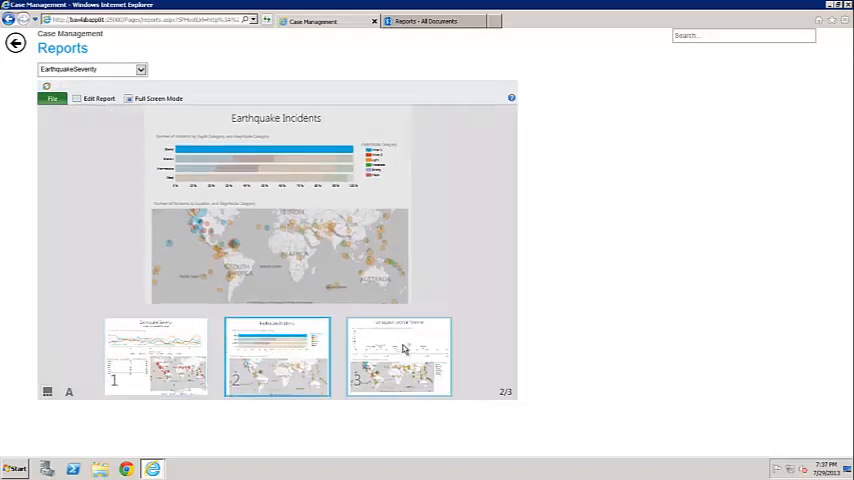
{"action": "left_click", "coordinate": [398, 356]}
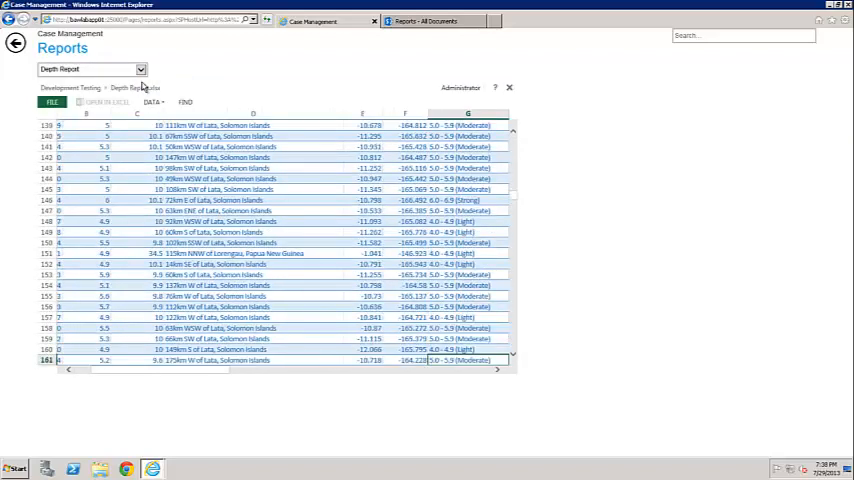
- Check the reports dropdown and show the Reports document library listing Depth Report, Earthquakes and EarthquakeSeverity
{"action": "left_click", "coordinate": [100, 102]}
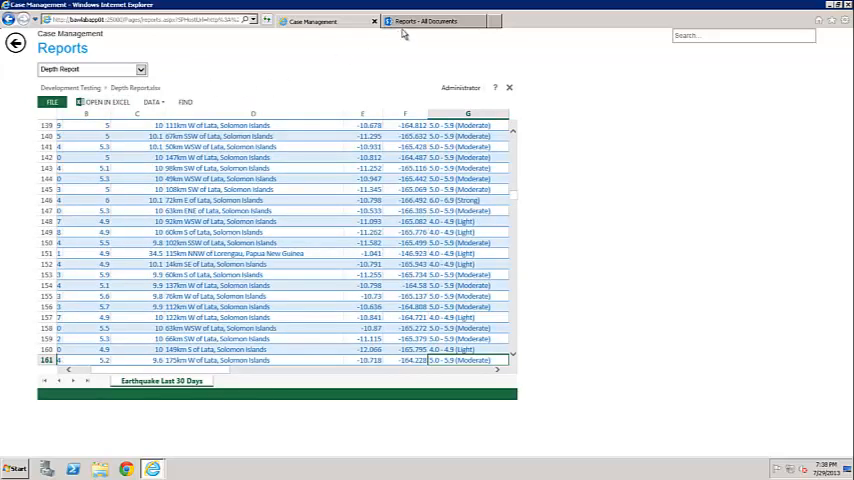
{"action": "left_click", "coordinate": [430, 20]}
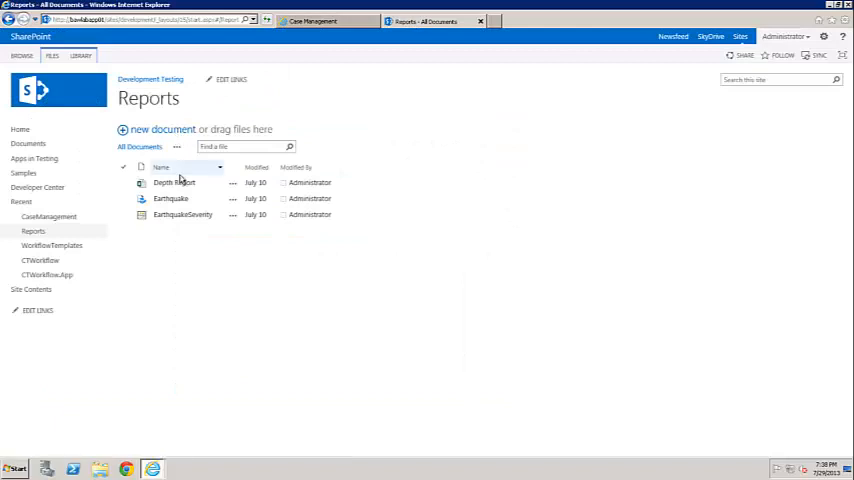
{"action": "left_click", "coordinate": [124, 198]}
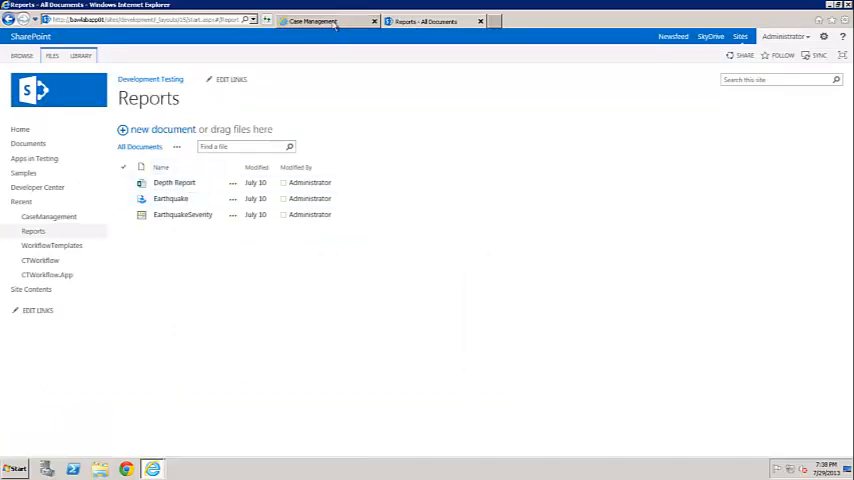
{"action": "left_click", "coordinate": [174, 182]}
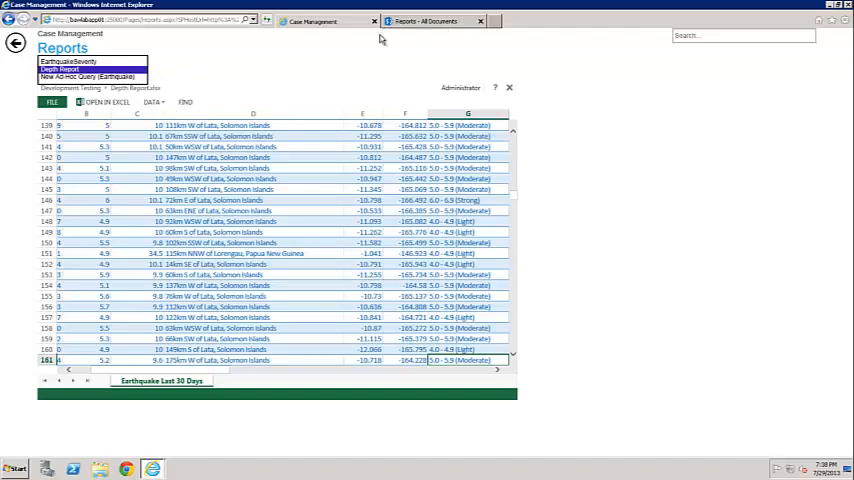
{"action": "left_click", "coordinate": [64, 60]}
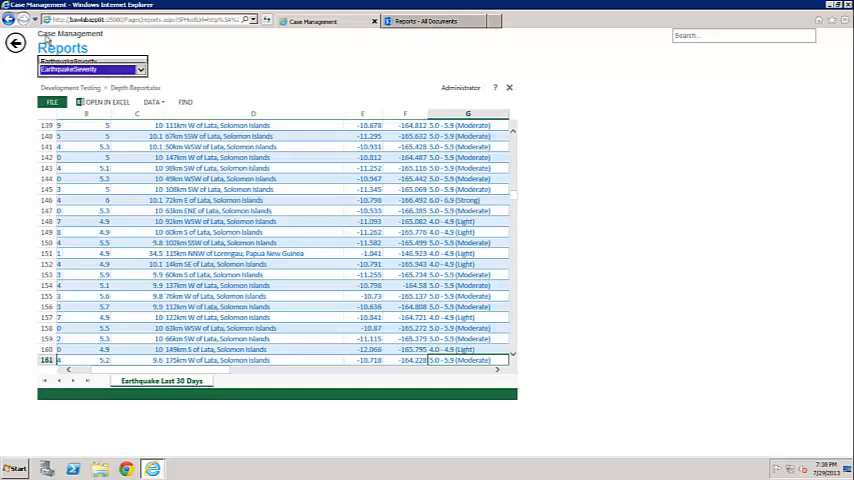
{"action": "left_click", "coordinate": [432, 20]}
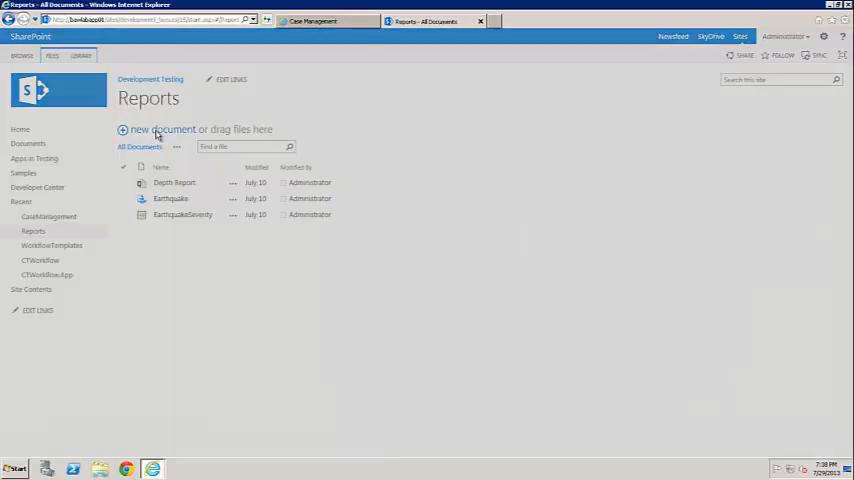
- Upload 2011_nfl_pbp_data.xlsx to the Reports library
{"action": "left_click", "coordinate": [164, 128]}
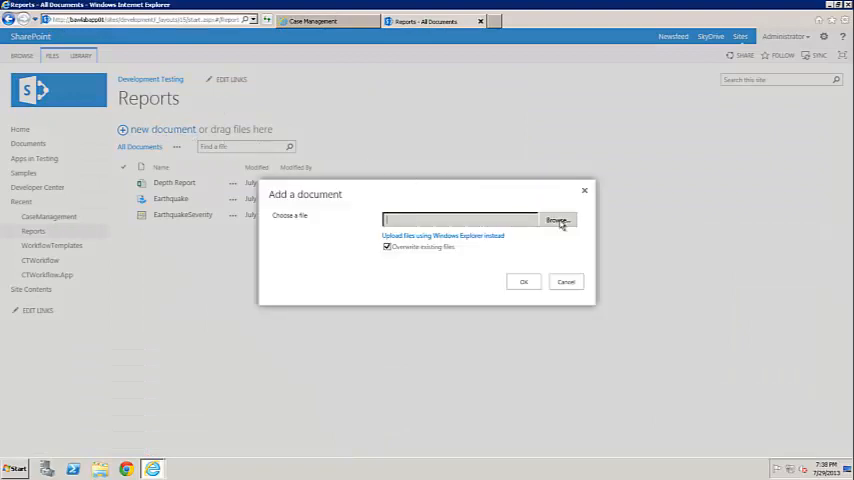
{"action": "left_click", "coordinate": [560, 220]}
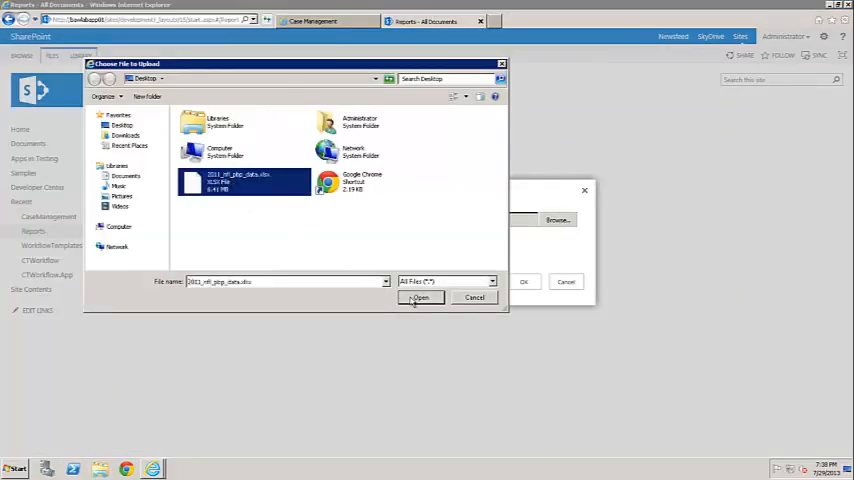
{"action": "left_click", "coordinate": [420, 296]}
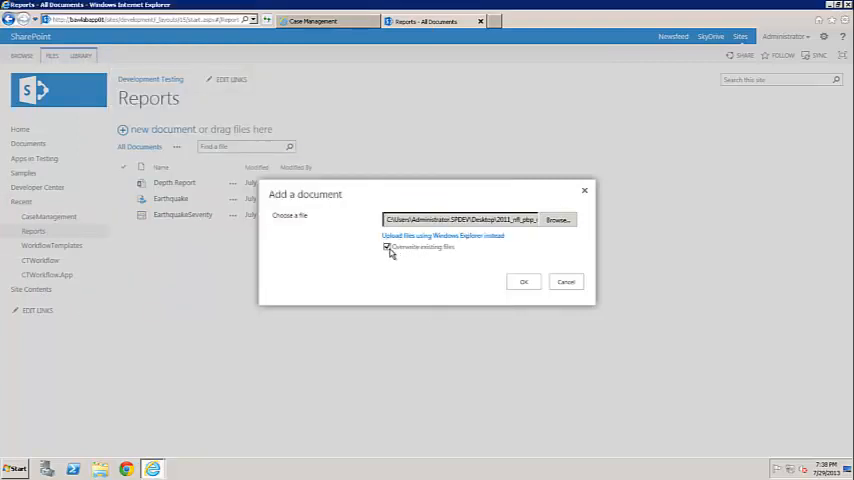
{"action": "left_click", "coordinate": [524, 280]}
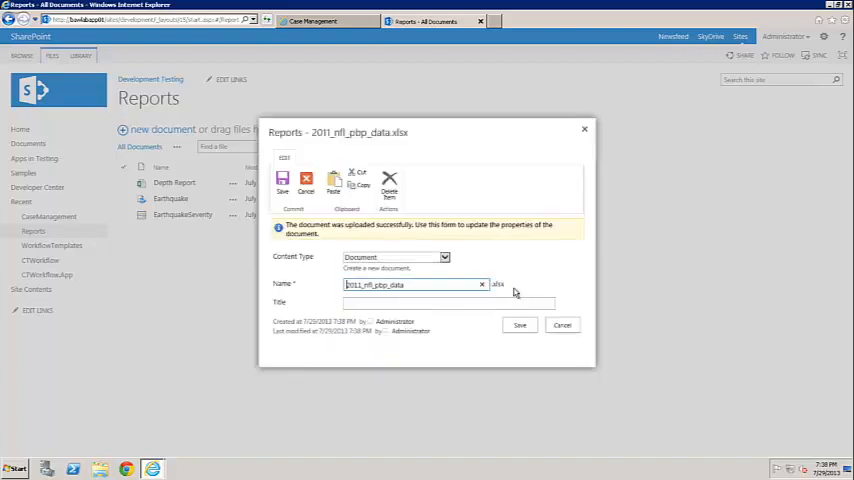
- Title the uploaded workbook 'NFL Data' and save its properties
{"action": "left_click", "coordinate": [448, 300]}
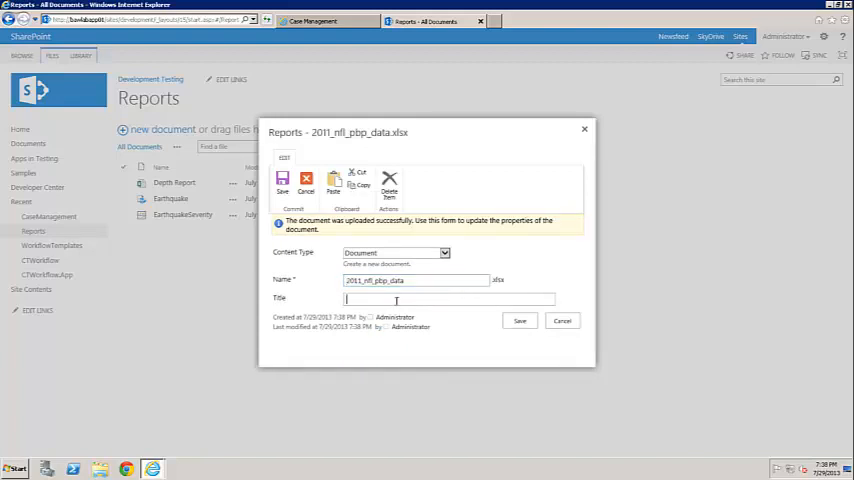
{"action": "type", "text": "NFL"}
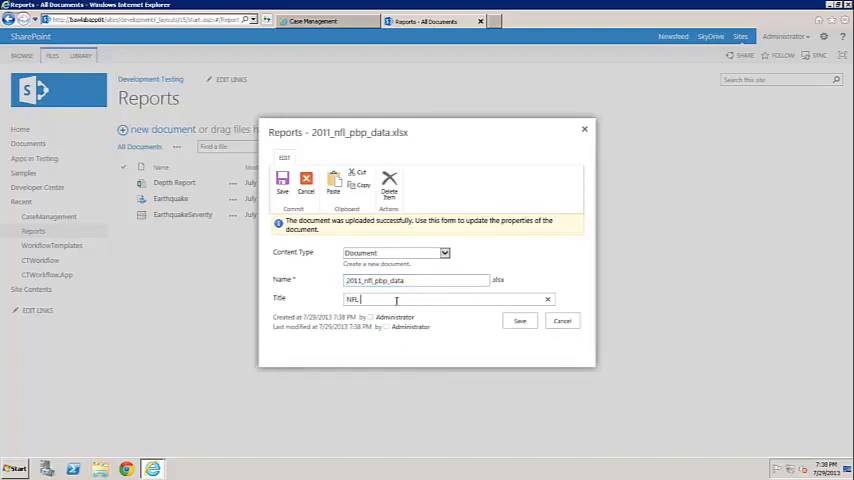
{"action": "type", "text": "Data"}
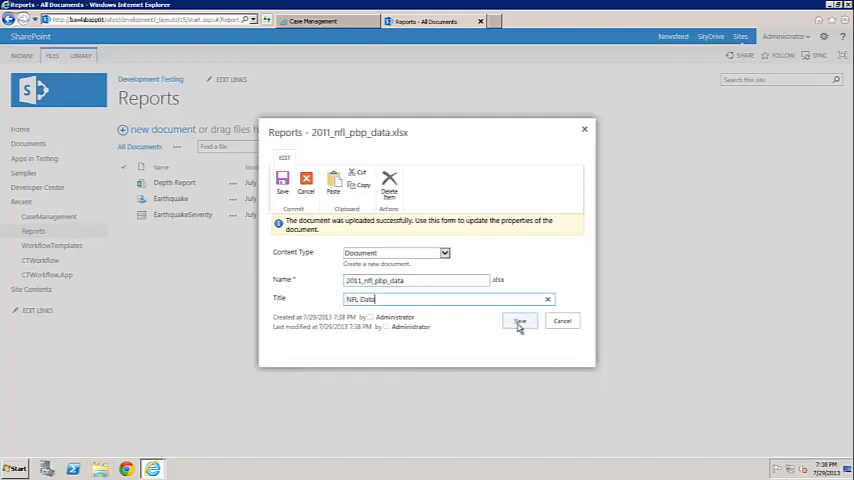
{"action": "left_click", "coordinate": [520, 320]}
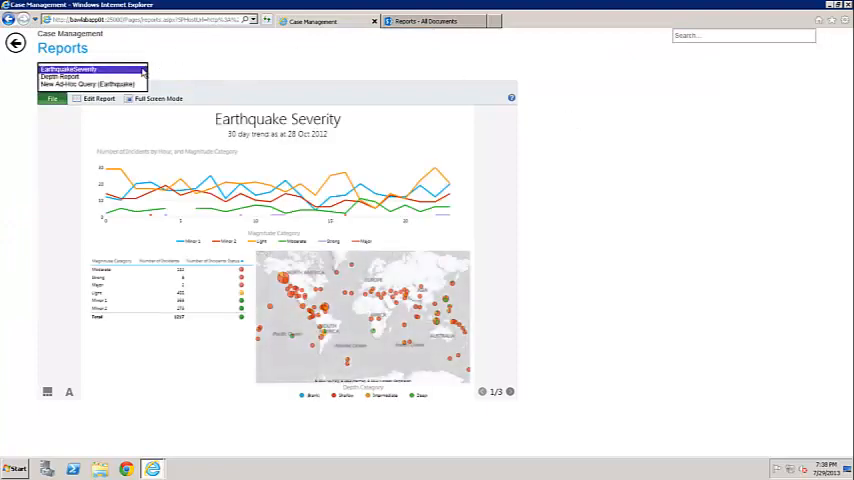
- Reload the Reports page and display the NFL Data play-by-play workbook
{"action": "left_click", "coordinate": [68, 68]}
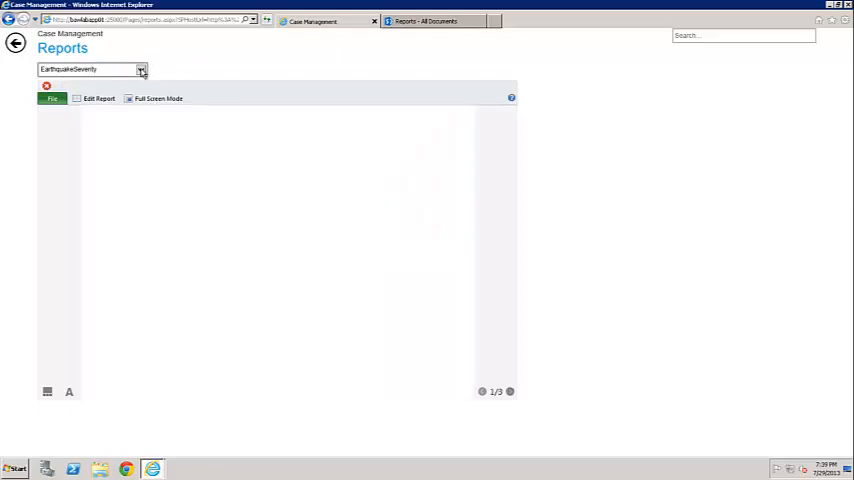
{"action": "left_click", "coordinate": [140, 68]}
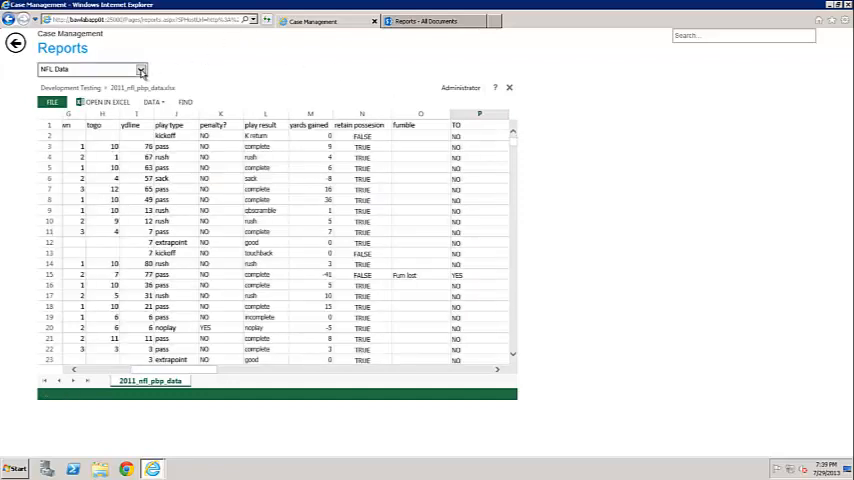
{"action": "left_click", "coordinate": [142, 68]}
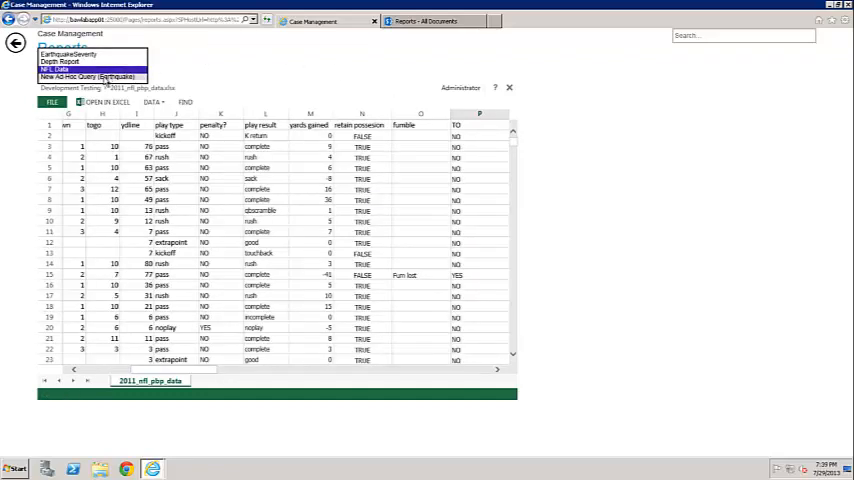
- Show the New Ad Hoc Query (Earthquakes) Power View with the Earthquakes table fields expanded
{"action": "left_click", "coordinate": [92, 76]}
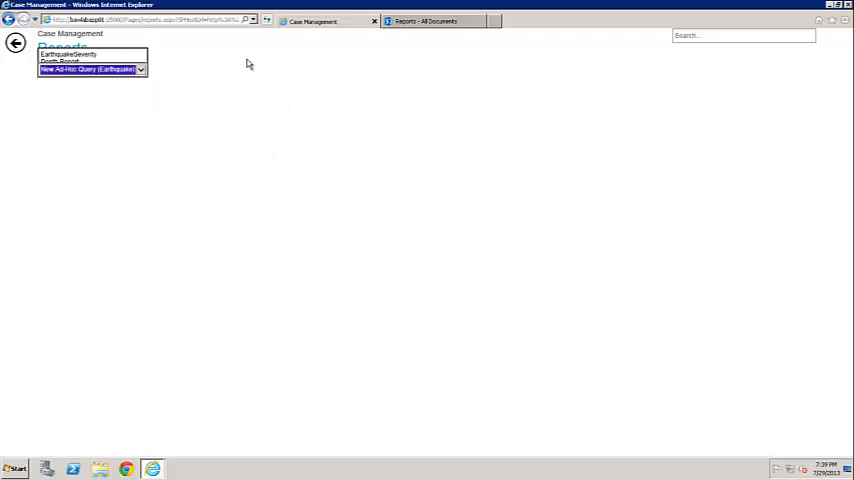
{"action": "left_click", "coordinate": [88, 68]}
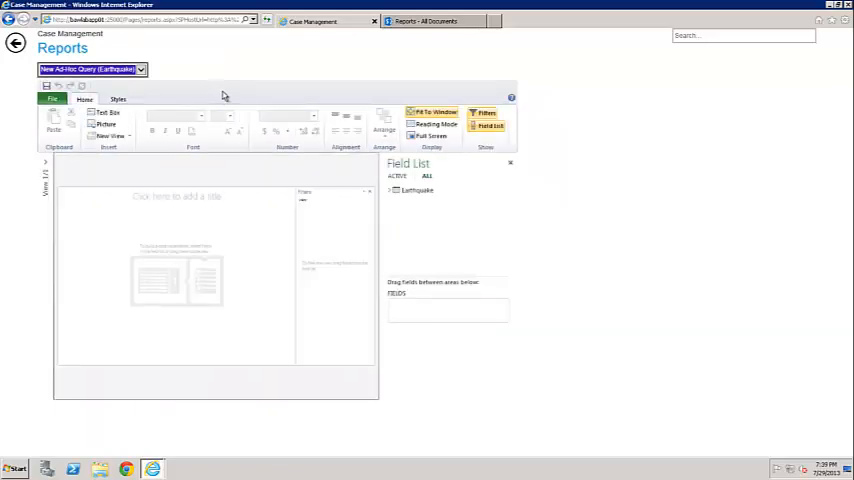
{"action": "left_click", "coordinate": [416, 190]}
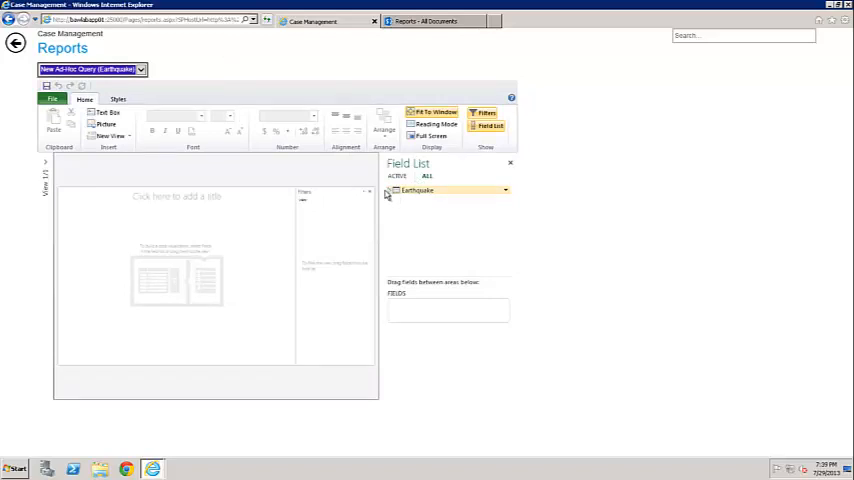
{"action": "left_click", "coordinate": [390, 190]}
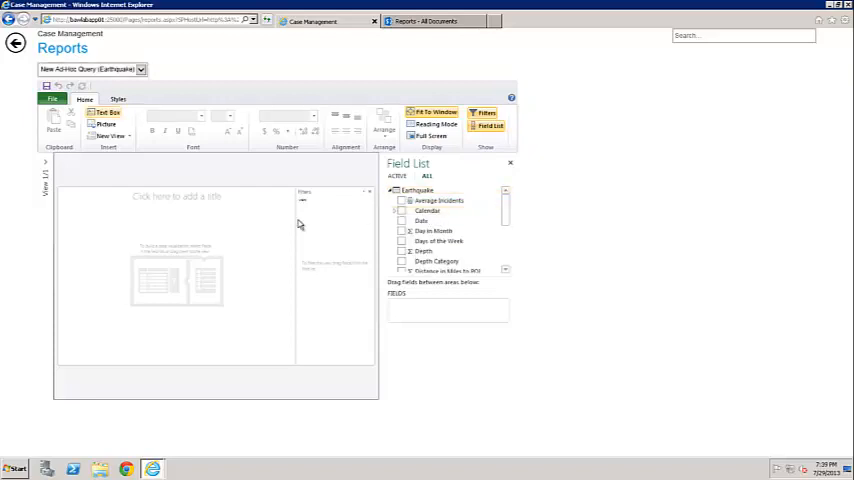
{"action": "mouse_move", "coordinate": [200, 252]}
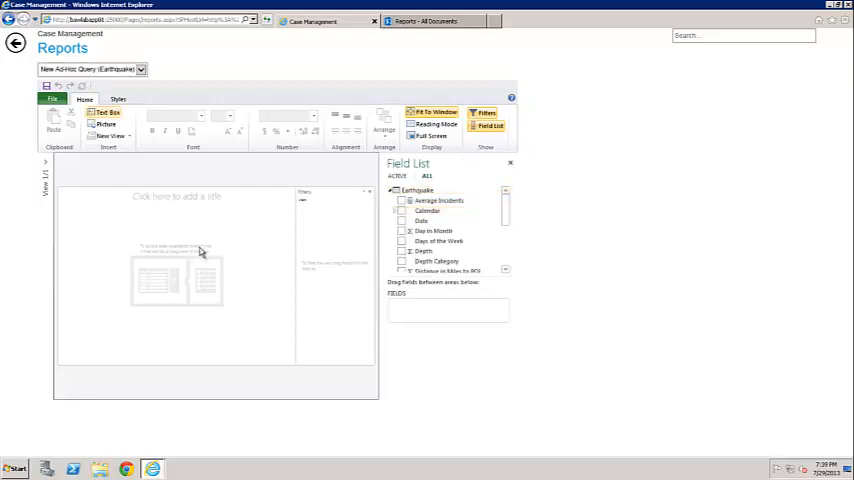
{"action": "left_click", "coordinate": [140, 68]}
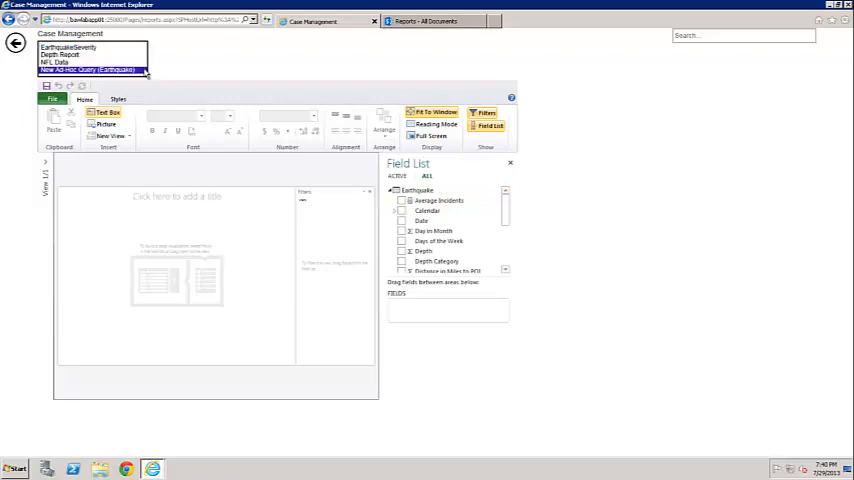
{"action": "left_click", "coordinate": [90, 68]}
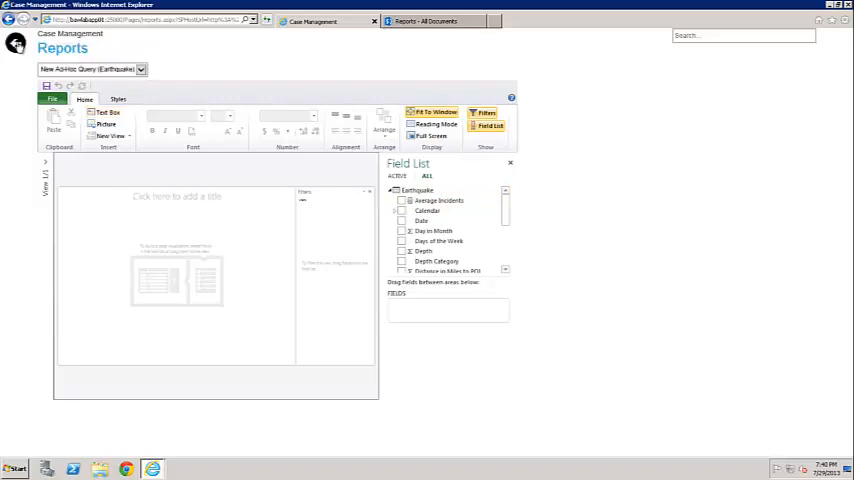